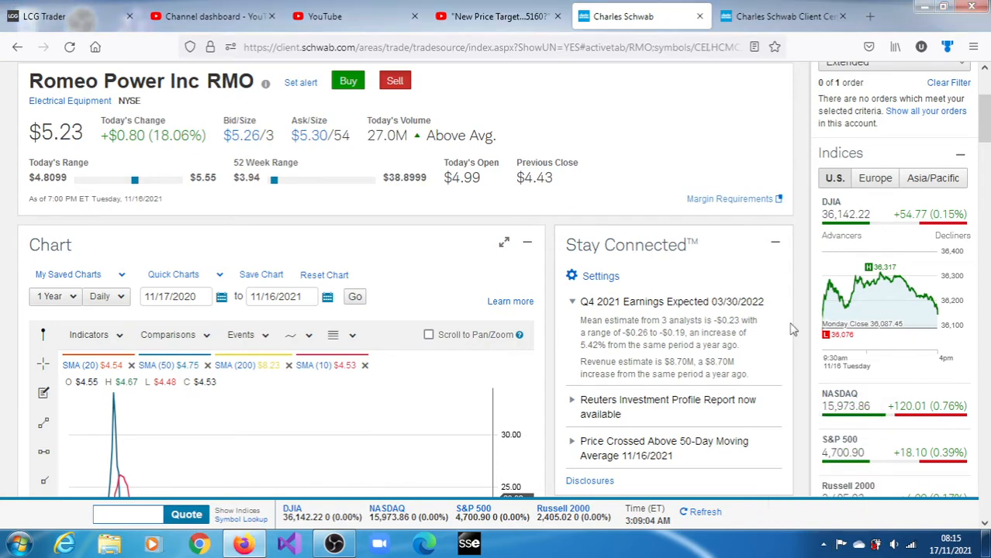
{"action": "mouse_move", "coordinate": [925, 260]}
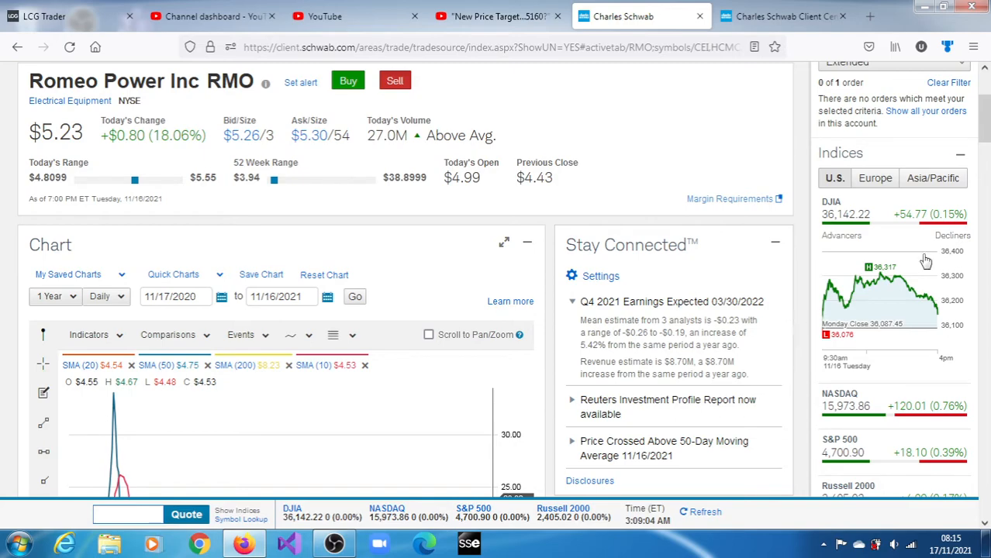
Scroll the RMO quote page to the OBV, Momentum, MACD, Stochastics panels and Q3 news
{"action": "scroll", "scroll_direction": "down", "scroll_amount": 3}
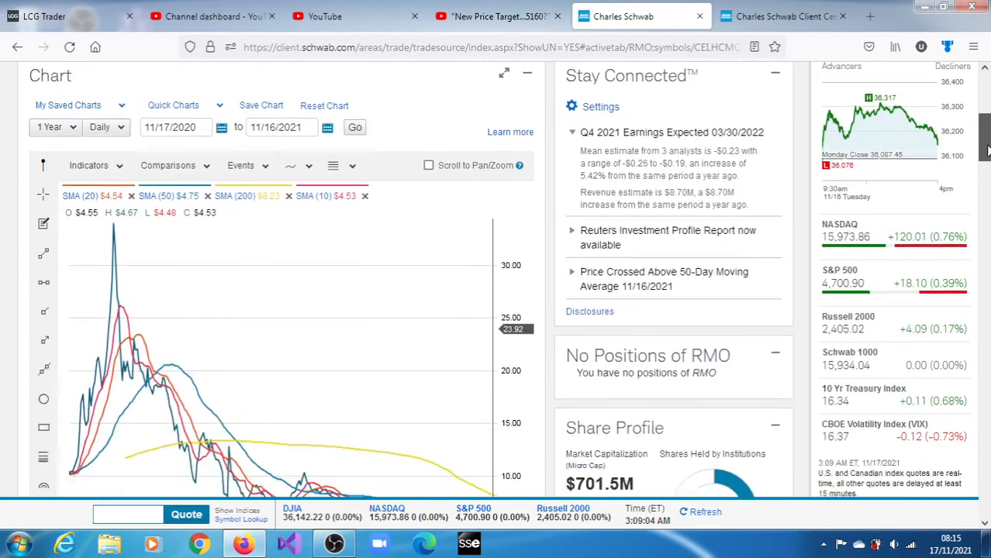
{"action": "scroll", "scroll_direction": "down", "scroll_amount": 3}
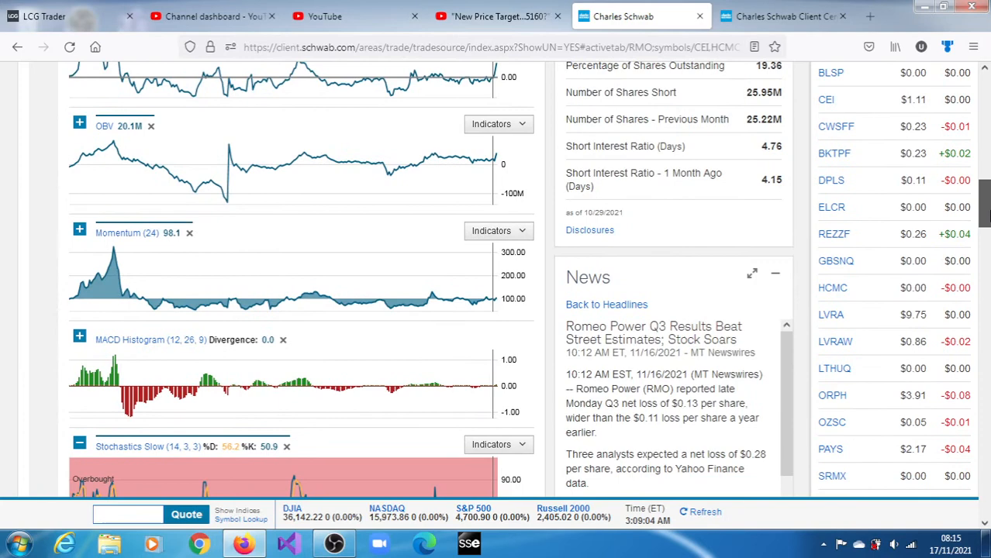
{"action": "scroll", "scroll_direction": "down", "scroll_amount": 3}
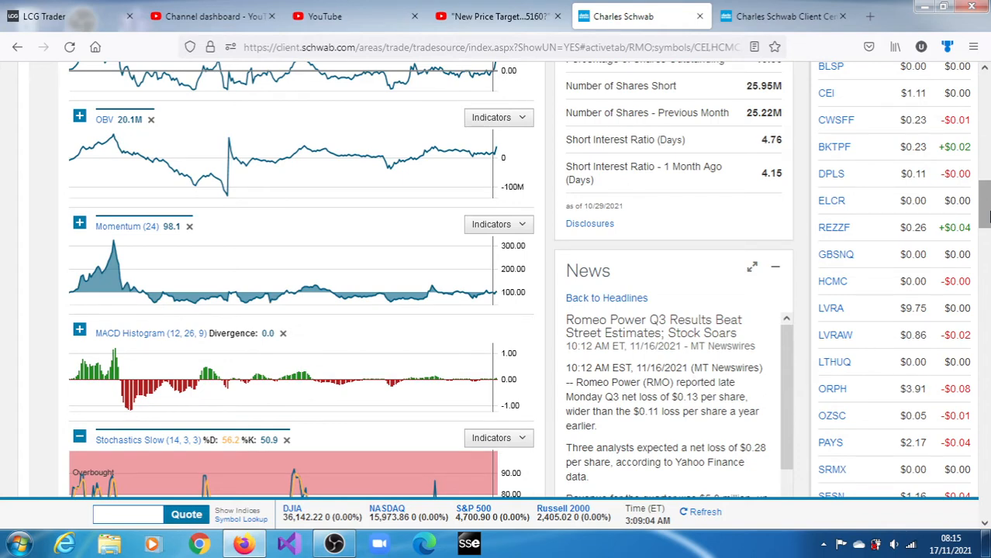
{"action": "mouse_move", "coordinate": [891, 248]}
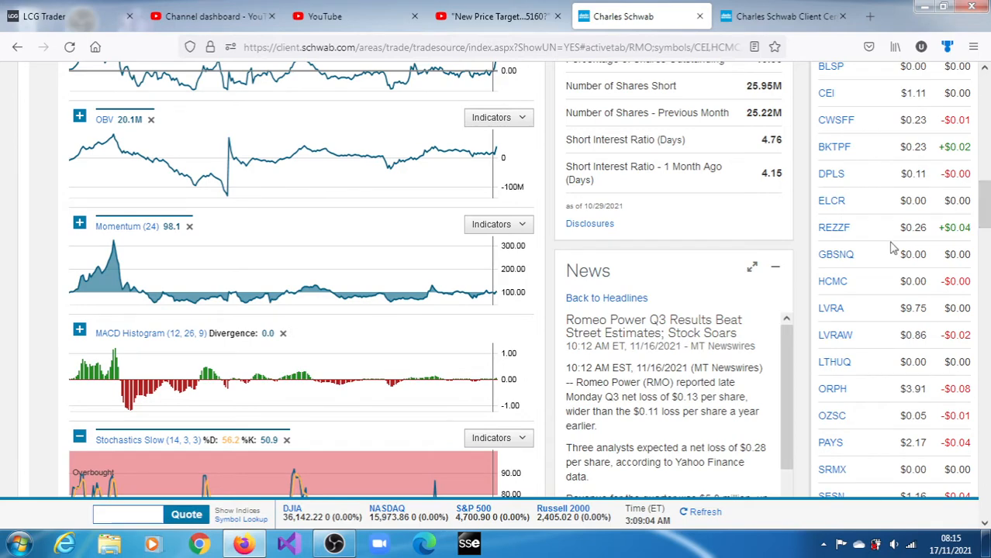
{"action": "mouse_move", "coordinate": [855, 266]}
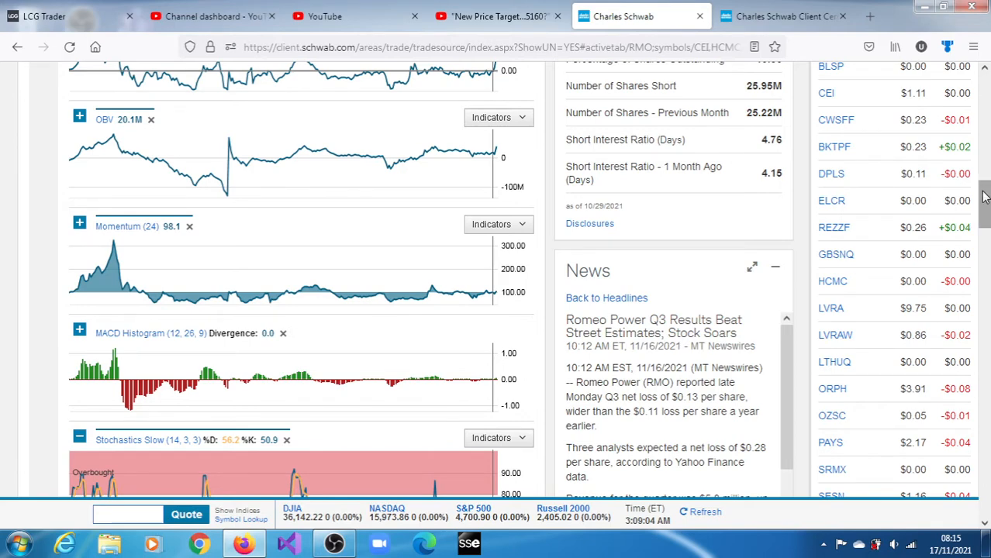
Scroll the RMO page to review the 2021 price chart and $701.5M market-cap profile
{"action": "scroll", "scroll_direction": "down", "scroll_amount": 3}
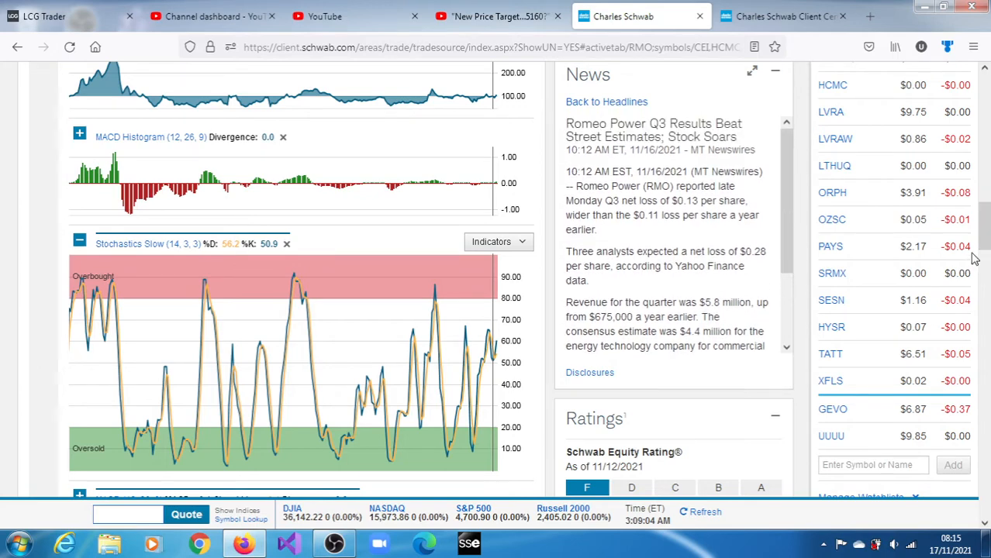
{"action": "scroll", "scroll_direction": "down", "scroll_amount": 3}
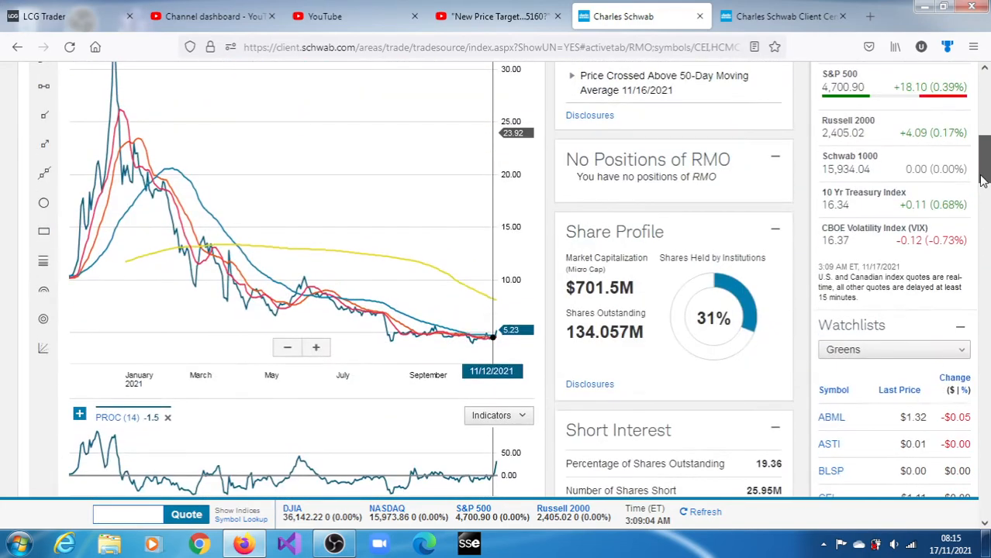
{"action": "scroll", "scroll_direction": "down", "scroll_amount": 3}
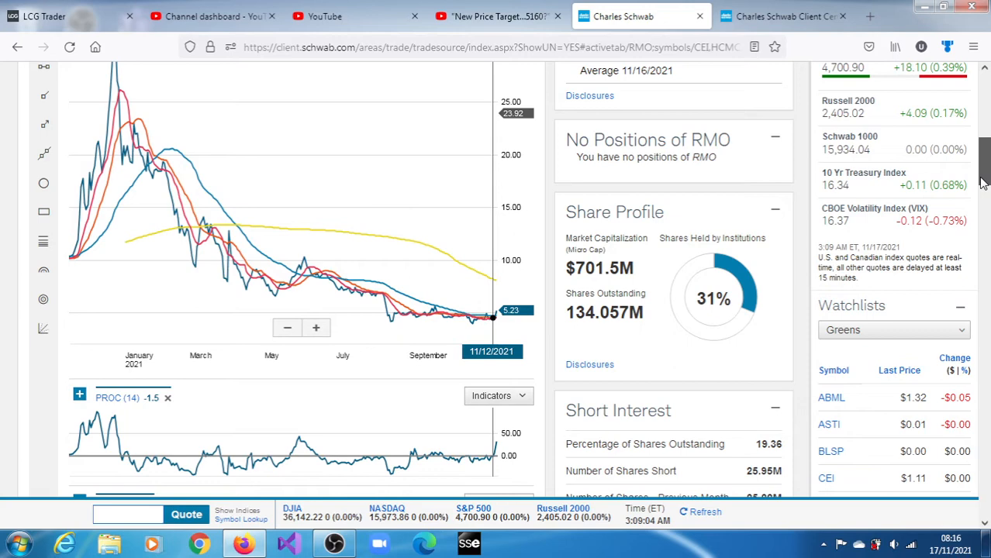
{"action": "scroll", "scroll_direction": "down", "scroll_amount": 3}
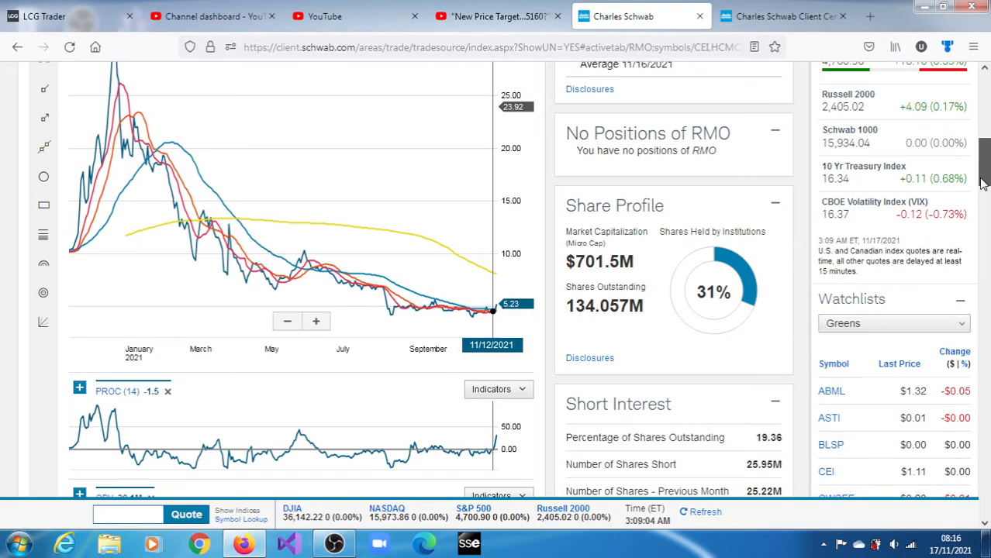
{"action": "mouse_move", "coordinate": [137, 147]}
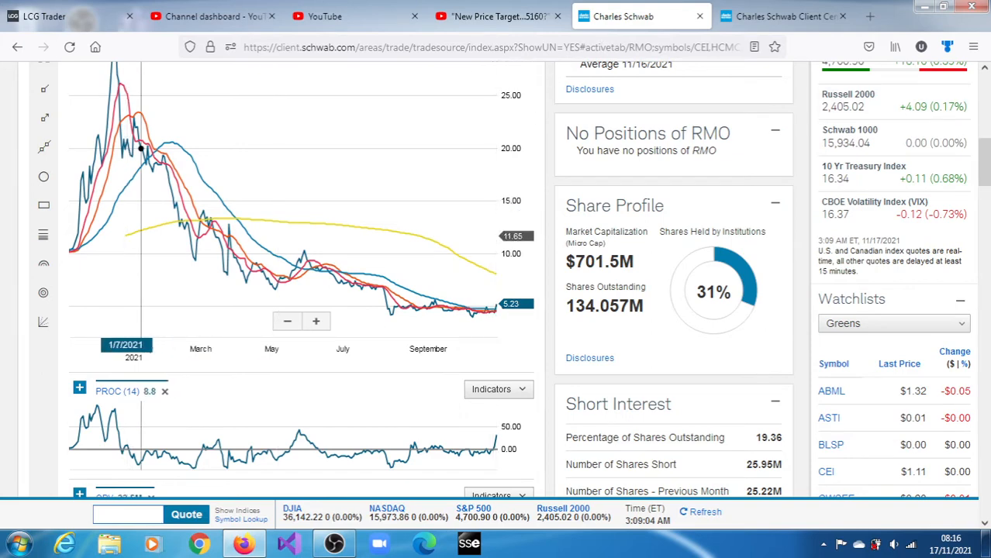
{"action": "mouse_move", "coordinate": [181, 224]}
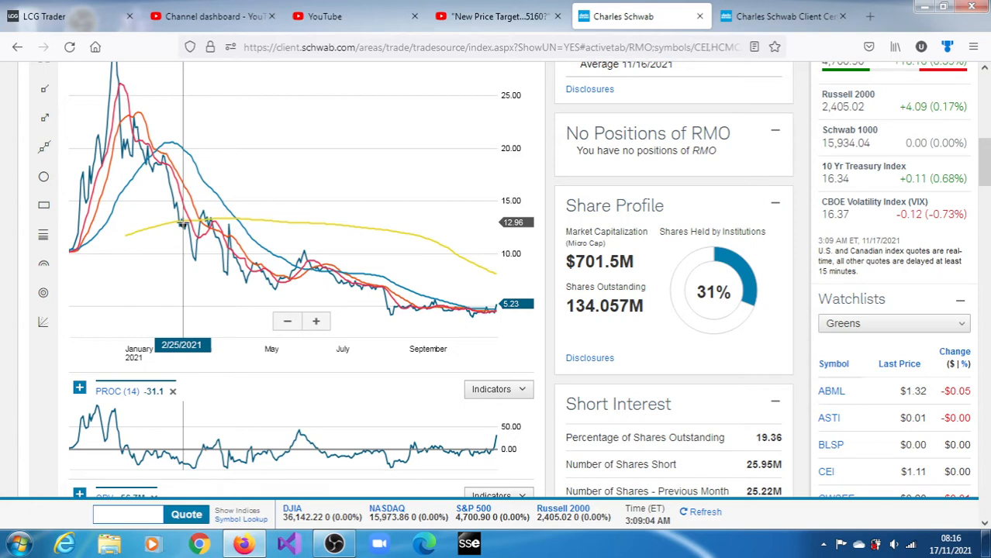
{"action": "mouse_move", "coordinate": [256, 265]}
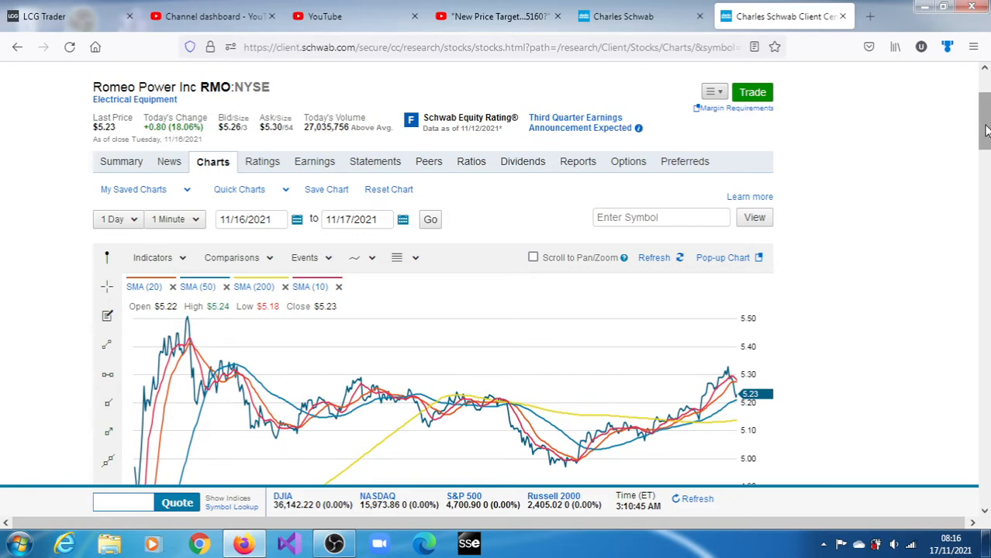
Scroll below the November 16 intraday chart to the Stochastics, MACD and RSI panels
{"action": "scroll", "scroll_direction": "down", "scroll_amount": 3}
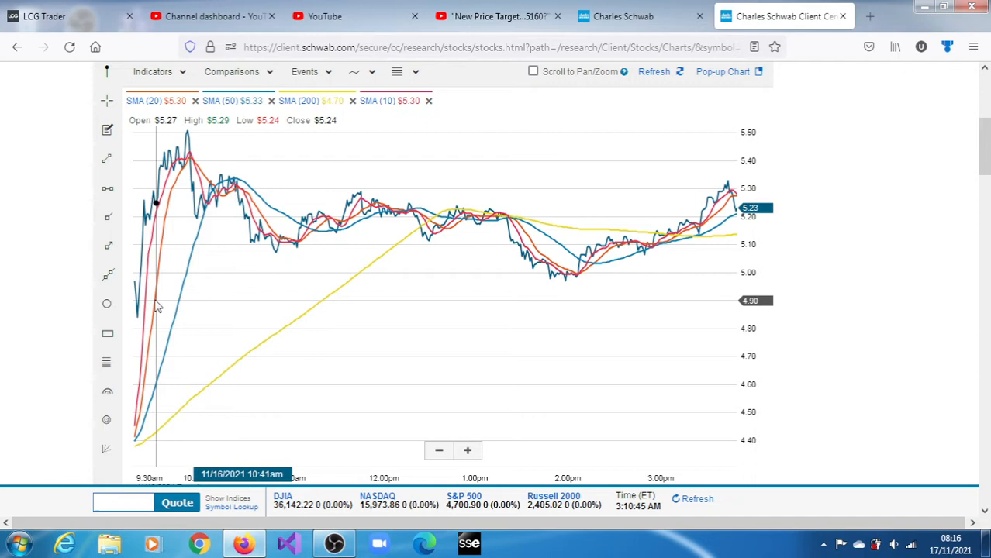
{"action": "mouse_move", "coordinate": [797, 251]}
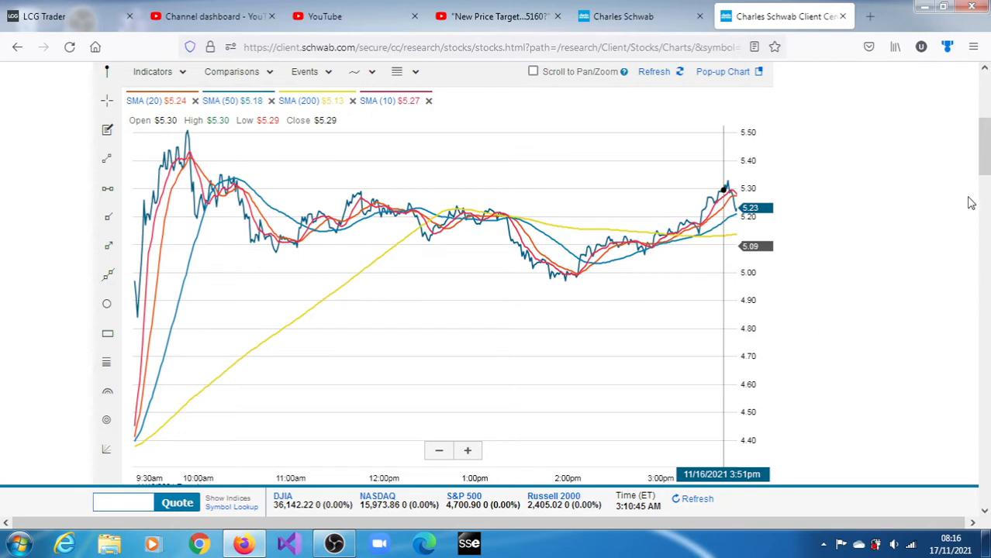
{"action": "mouse_move", "coordinate": [730, 160]}
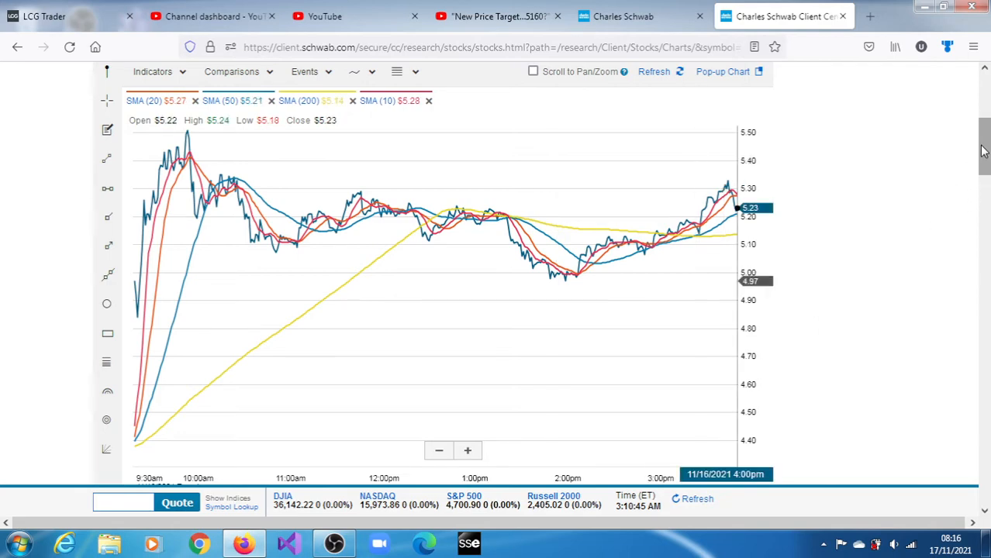
{"action": "scroll", "scroll_direction": "down", "scroll_amount": 3}
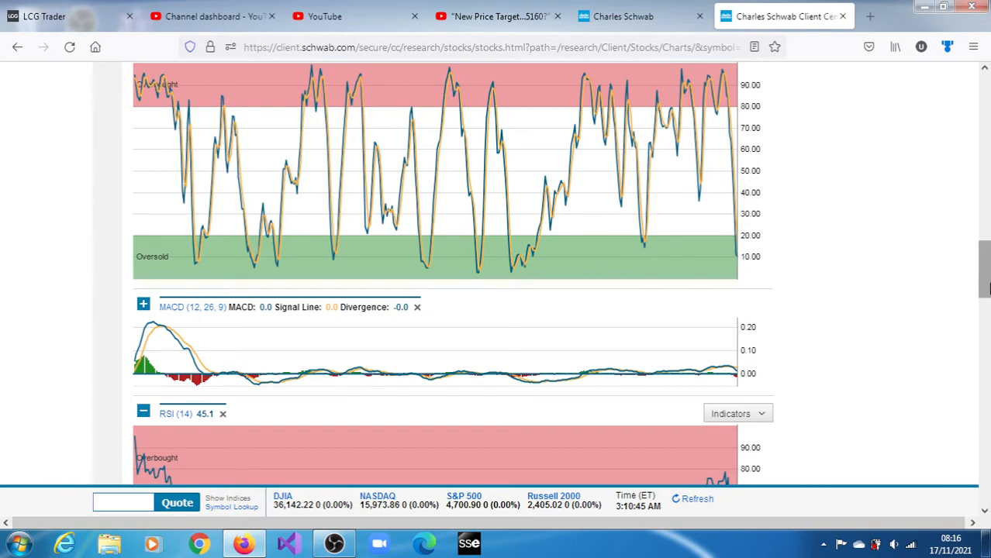
Scroll to the RSI and Accumulation/Distribution panels, then jump back to the intraday chart
{"action": "scroll", "scroll_direction": "down", "scroll_amount": 3}
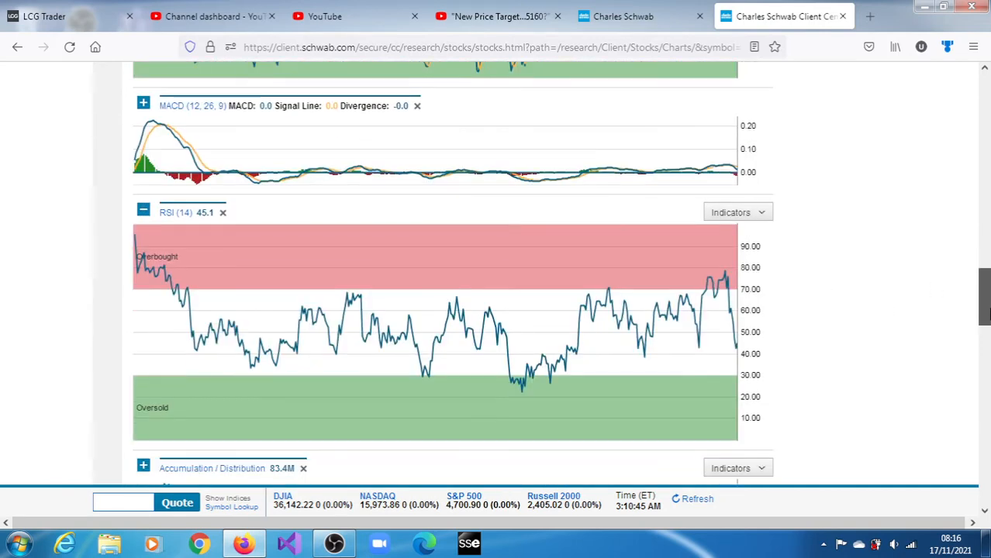
{"action": "scroll", "scroll_direction": "down", "scroll_amount": 3}
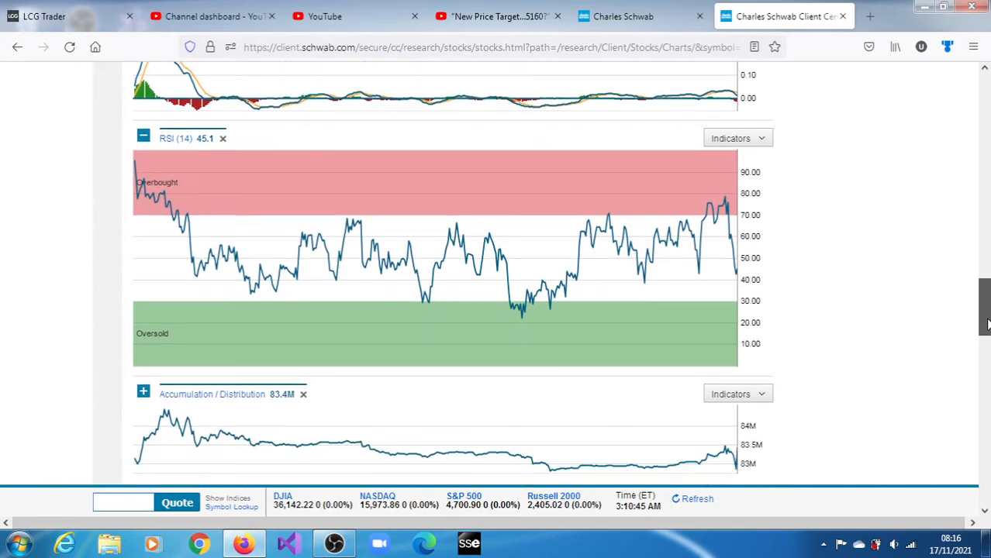
{"action": "scroll", "scroll_direction": "down", "scroll_amount": 3}
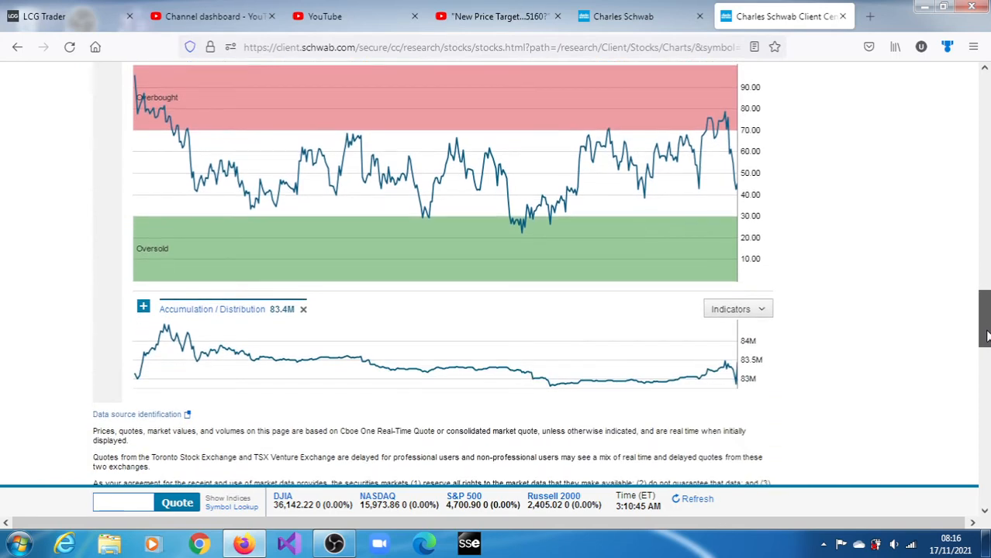
{"action": "mouse_move", "coordinate": [739, 374]}
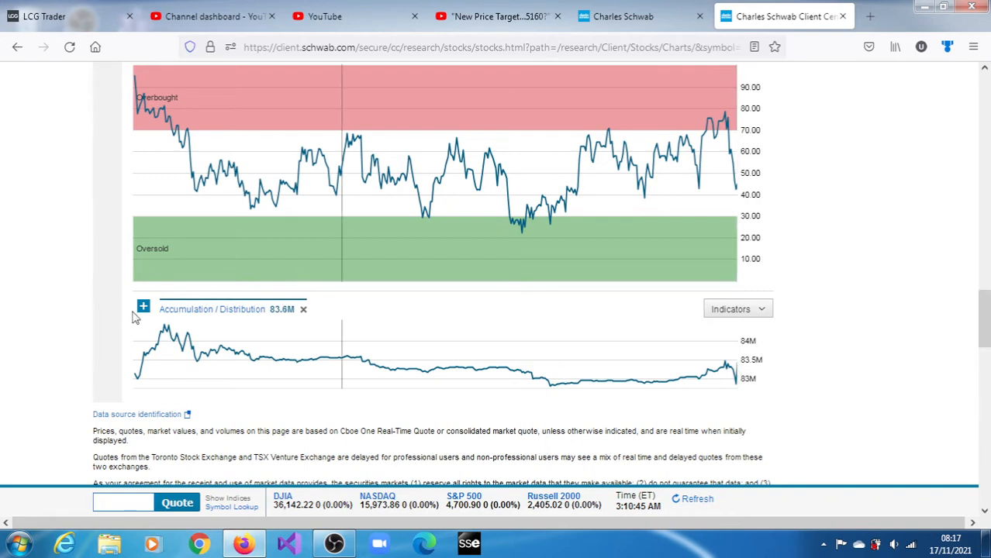
{"action": "mouse_move", "coordinate": [985, 376]}
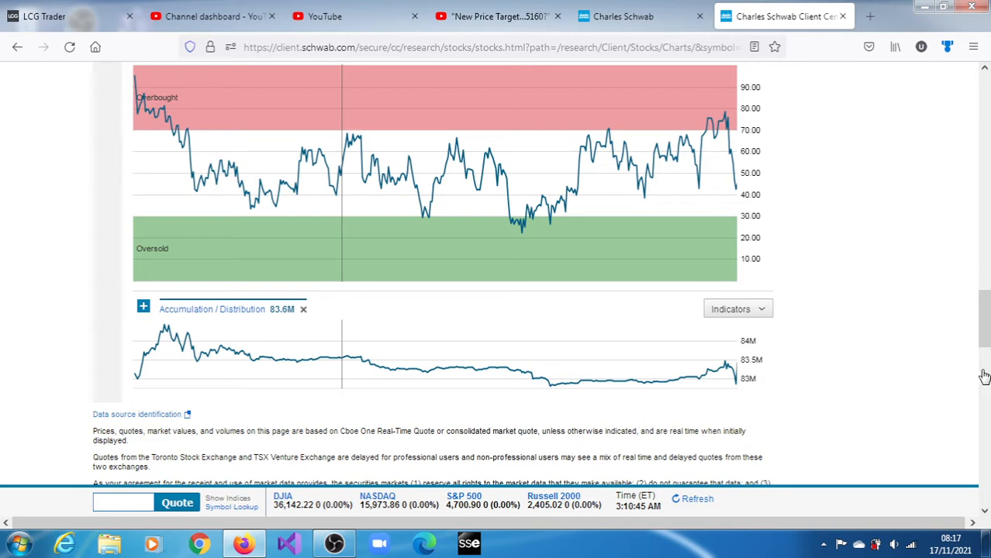
{"action": "left_click", "coordinate": [143, 308]}
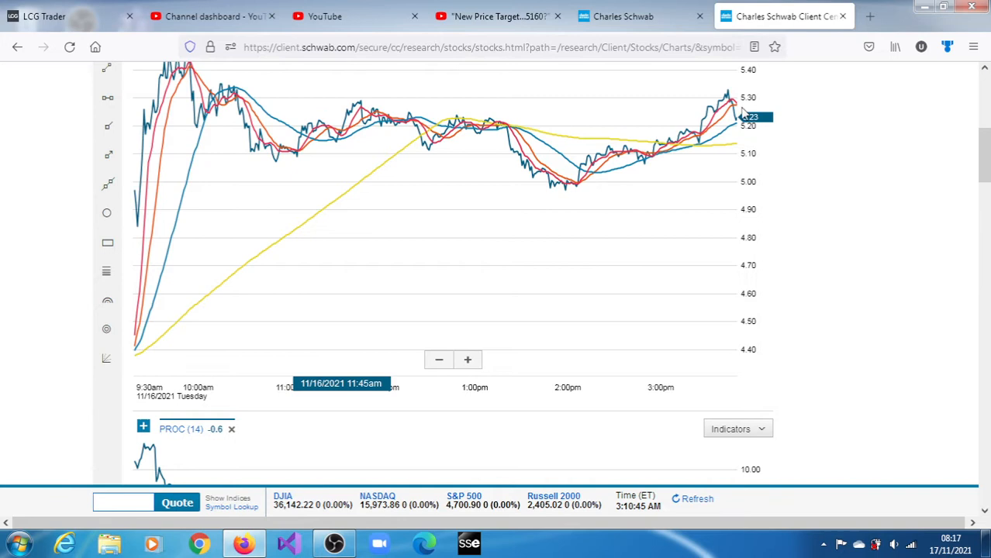
{"action": "mouse_move", "coordinate": [727, 91]}
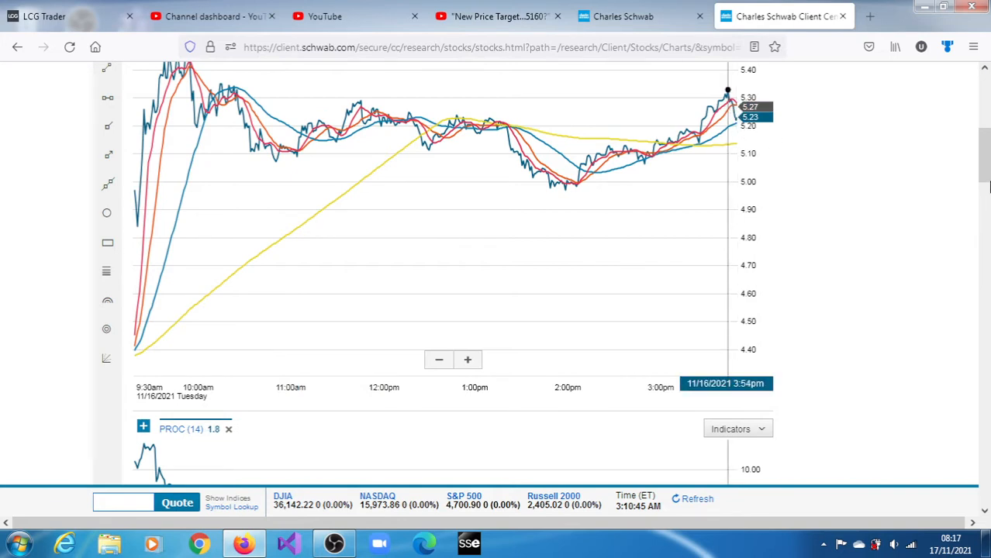
Scroll down through the intraday chart's indicator panels, including PROC (14)
{"action": "scroll", "scroll_direction": "down", "scroll_amount": 3}
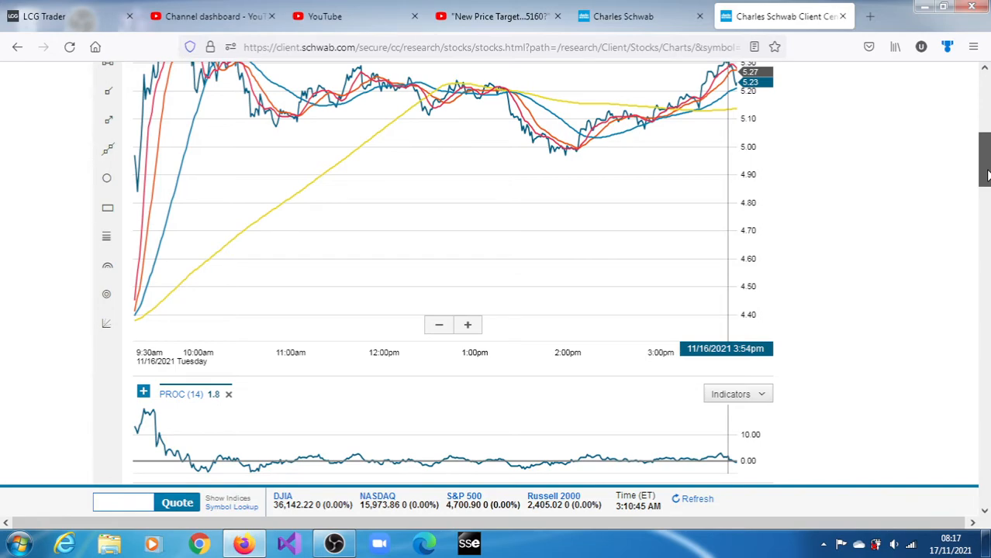
{"action": "scroll", "scroll_direction": "down", "scroll_amount": 3}
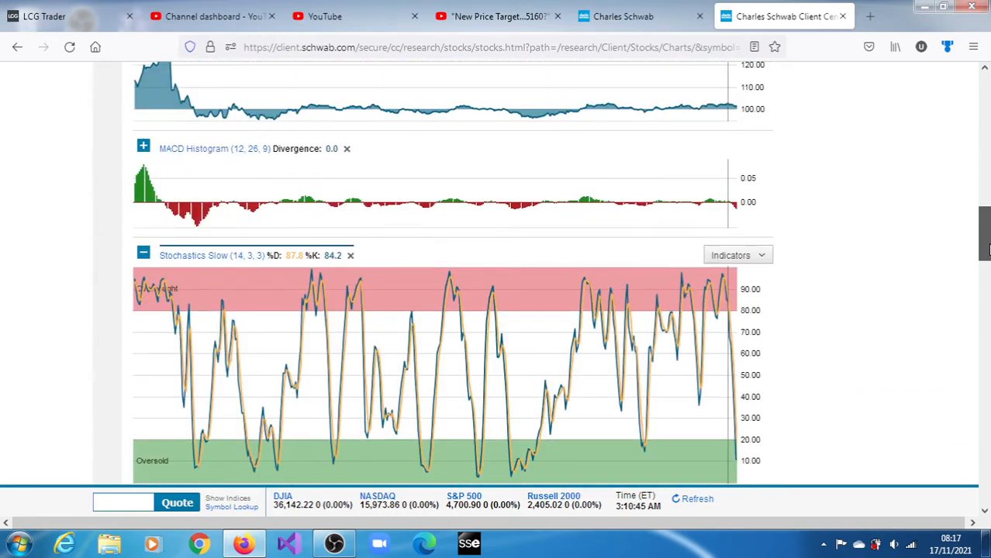
{"action": "scroll", "scroll_direction": "down", "scroll_amount": 3}
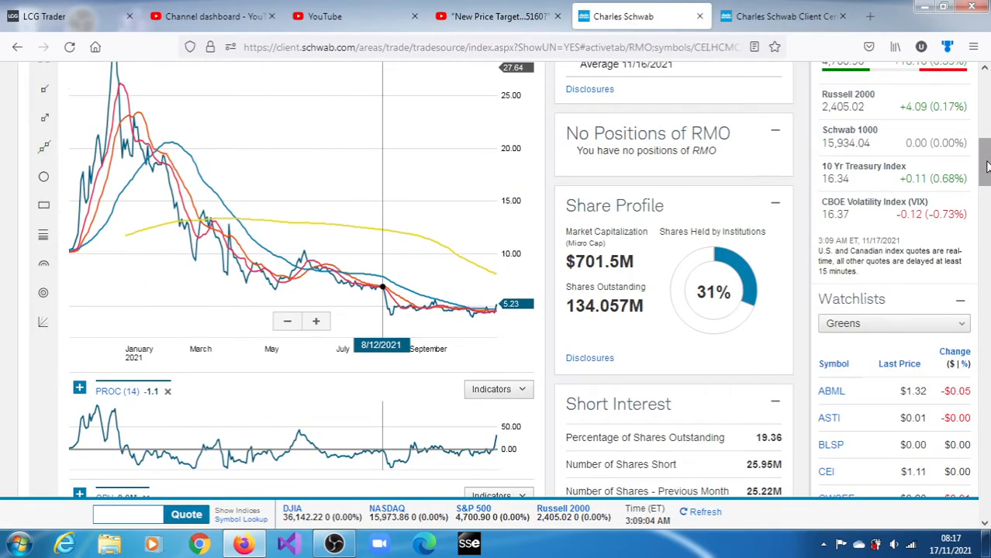
{"action": "scroll", "scroll_direction": "down", "scroll_amount": 3}
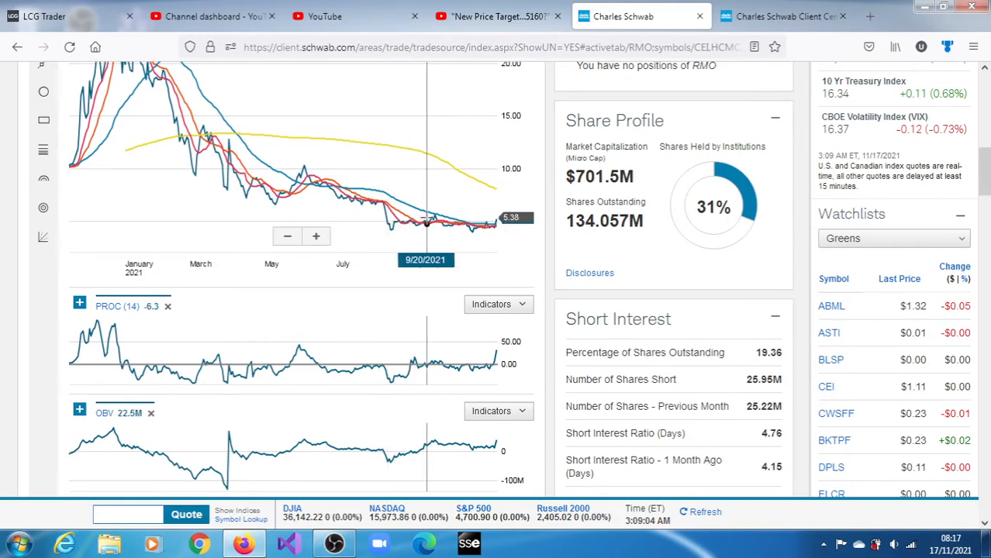
{"action": "mouse_move", "coordinate": [408, 221]}
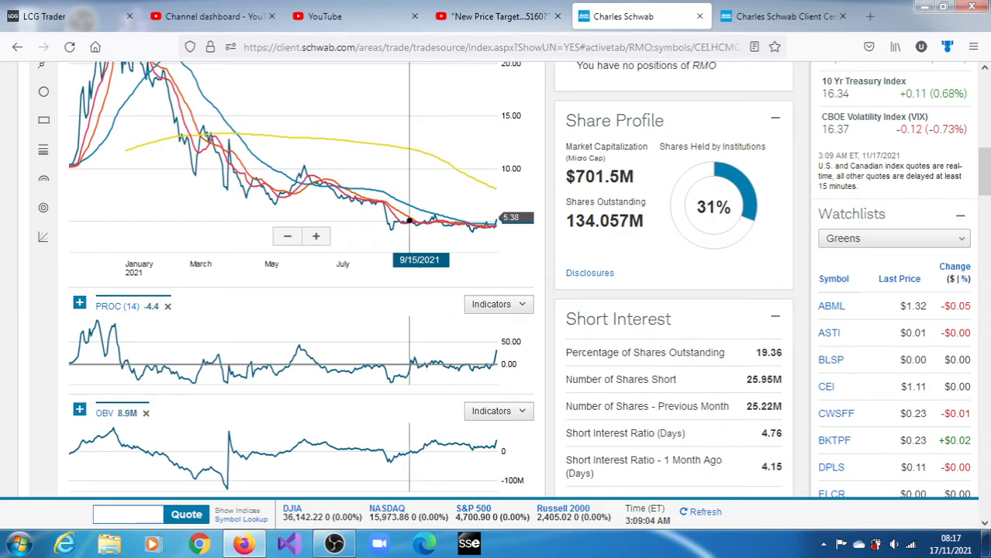
{"action": "mouse_move", "coordinate": [382, 208]}
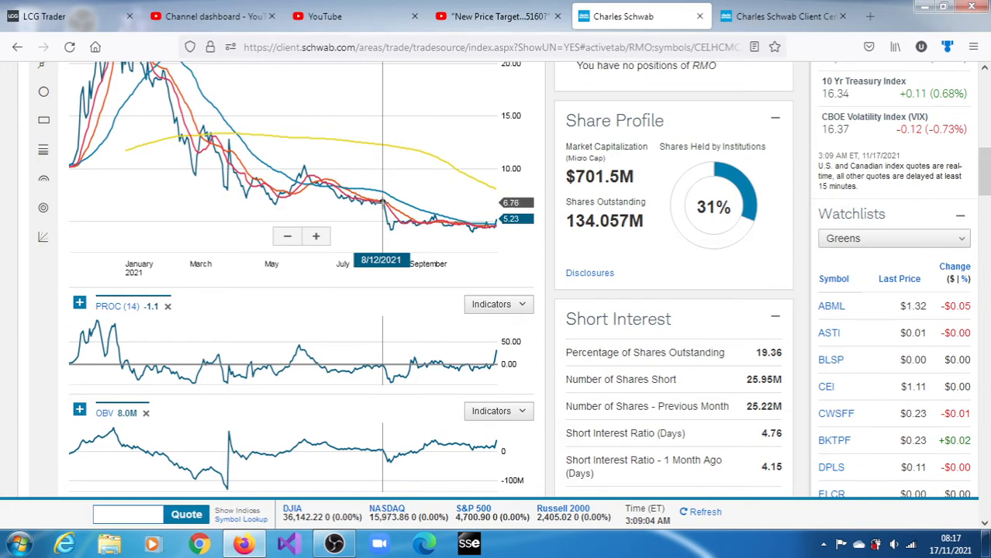
{"action": "mouse_move", "coordinate": [383, 208]}
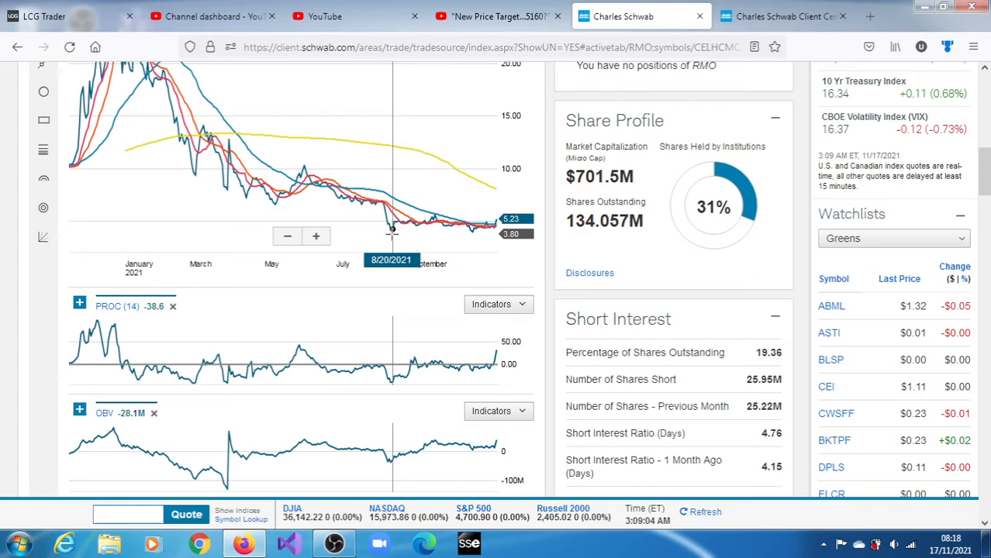
{"action": "mouse_move", "coordinate": [494, 225]}
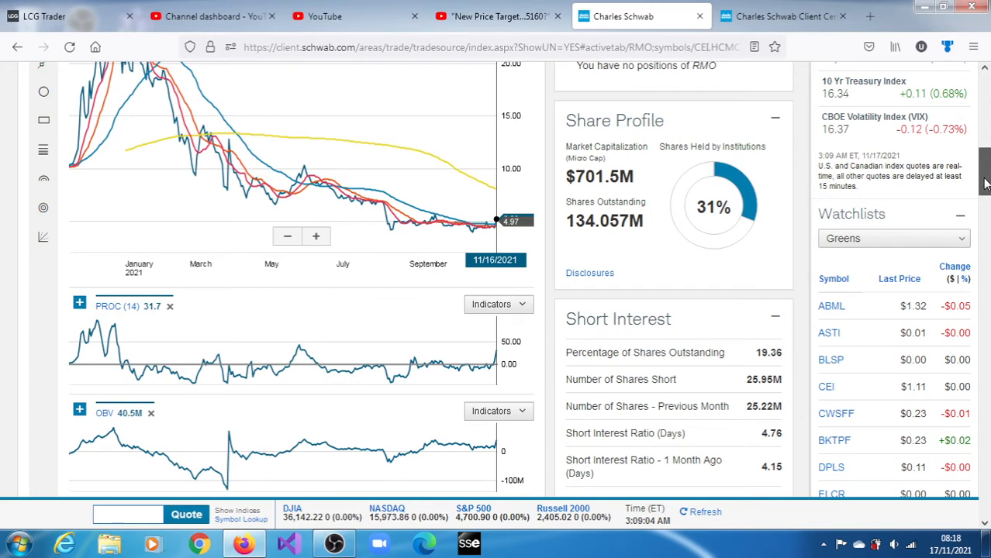
Scroll the quote page past the PROC, OBV, Momentum and MACD panels
{"action": "scroll", "scroll_direction": "down", "scroll_amount": 3}
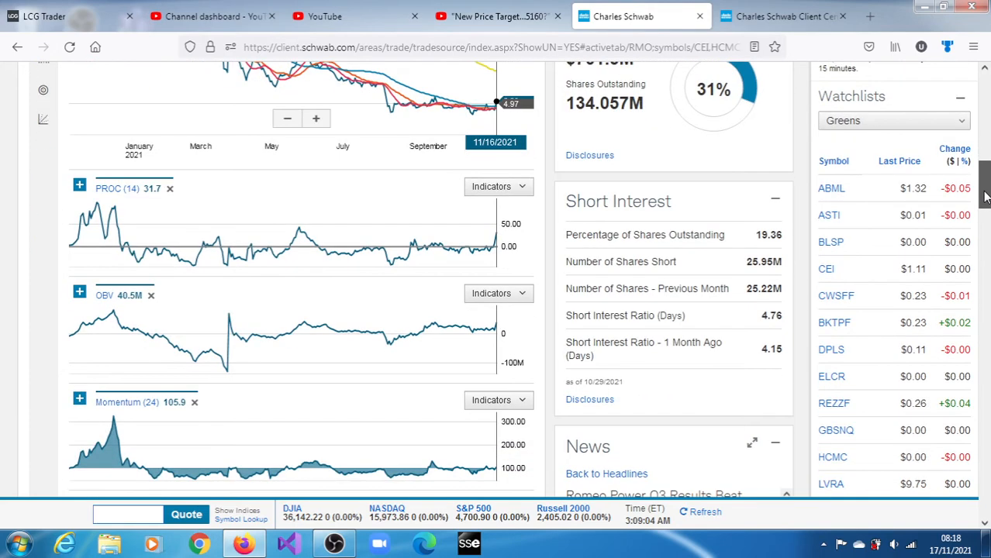
{"action": "scroll", "scroll_direction": "down", "scroll_amount": 3}
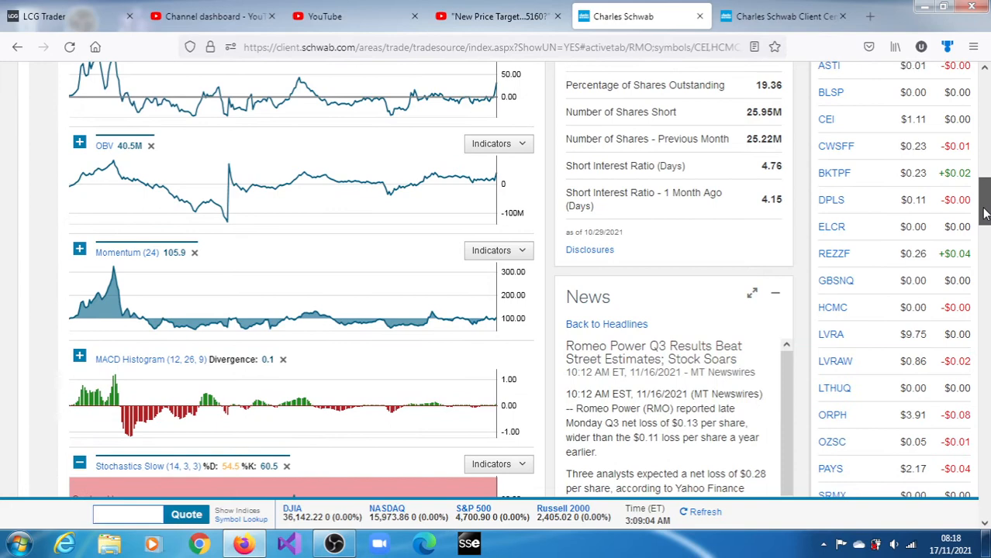
{"action": "scroll", "scroll_direction": "down", "scroll_amount": 3}
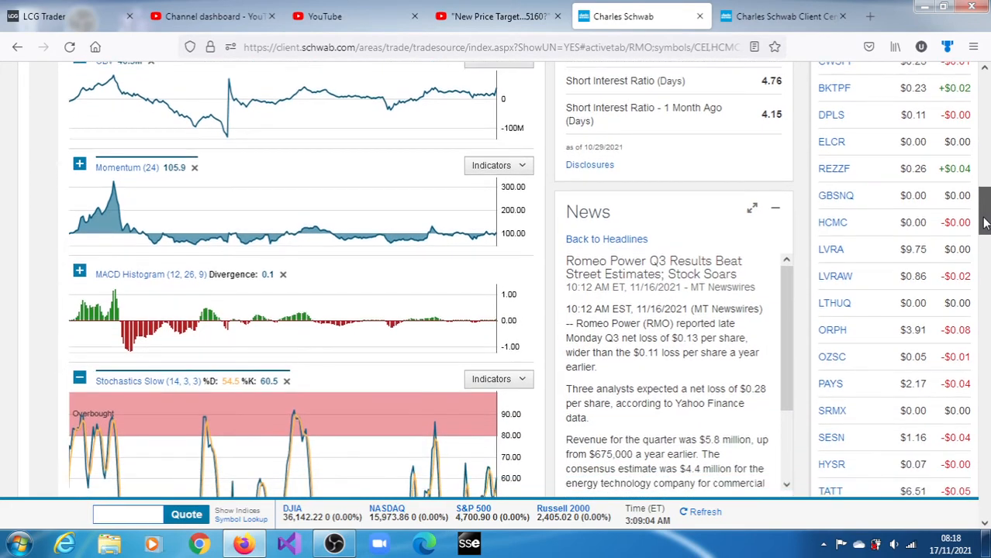
{"action": "scroll", "scroll_direction": "down", "scroll_amount": 3}
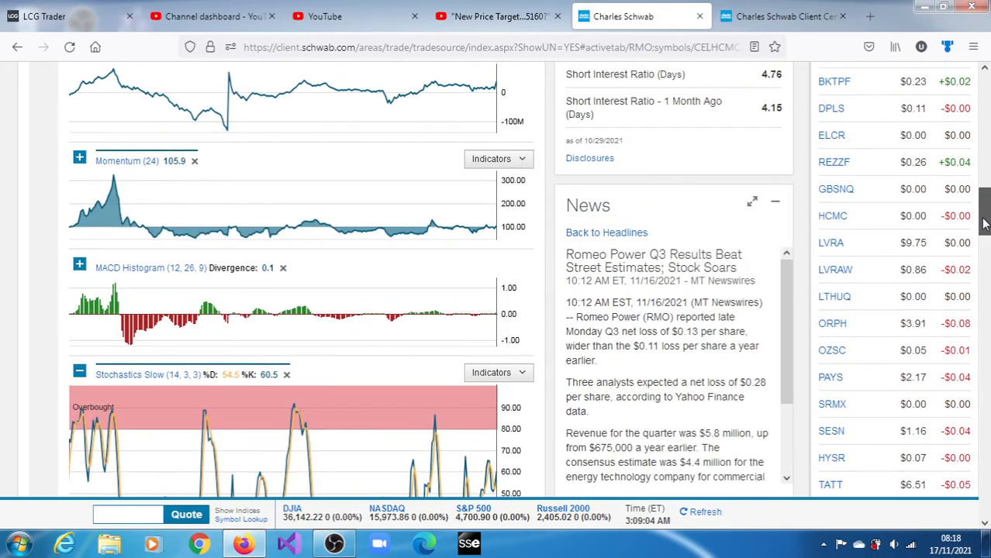
{"action": "scroll", "scroll_direction": "down", "scroll_amount": 3}
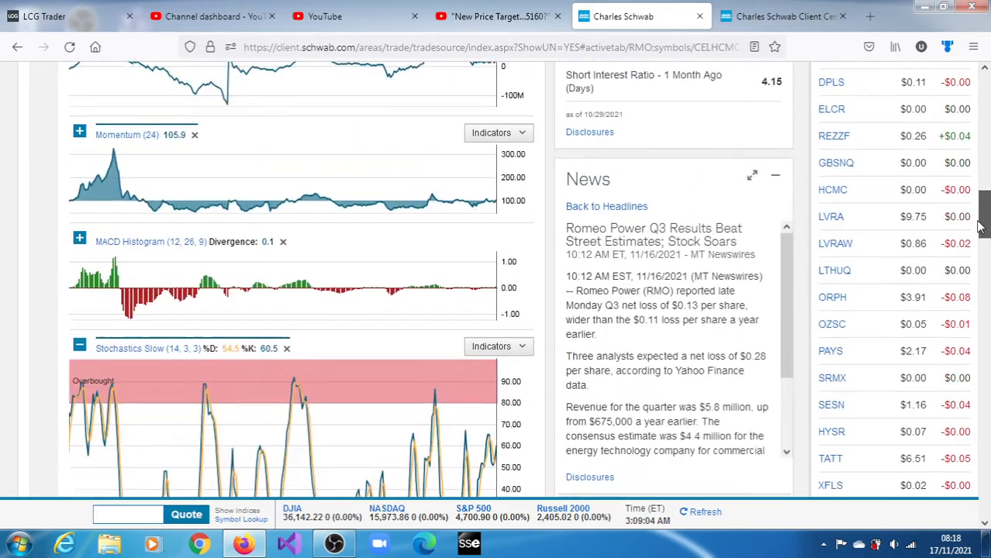
{"action": "scroll", "scroll_direction": "down", "scroll_amount": 3}
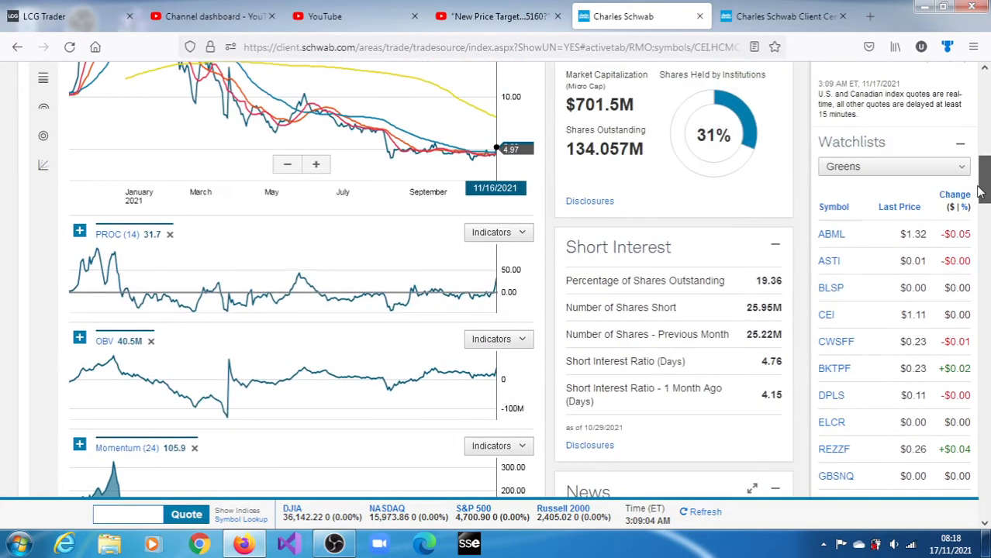
{"action": "mouse_move", "coordinate": [463, 147]}
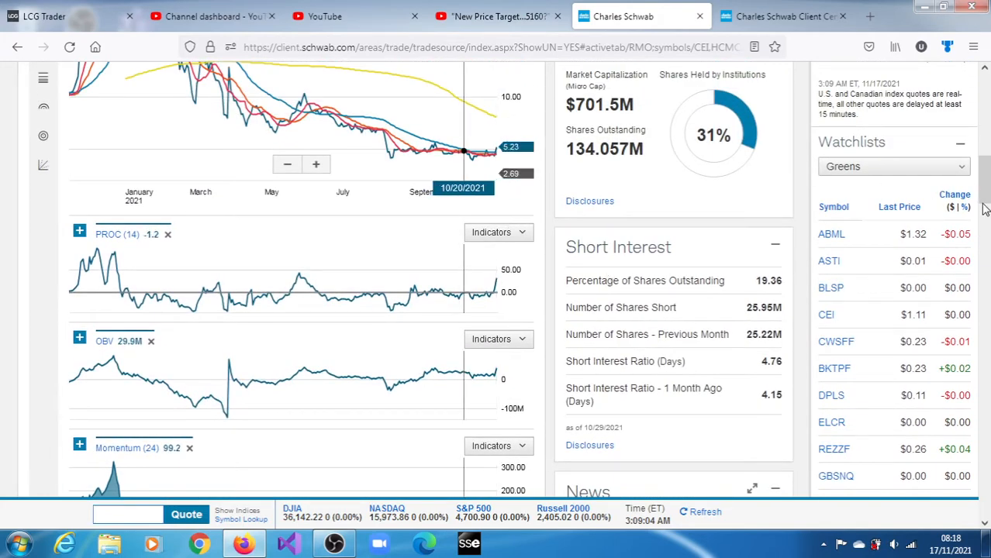
{"action": "scroll", "scroll_direction": "down", "scroll_amount": 3}
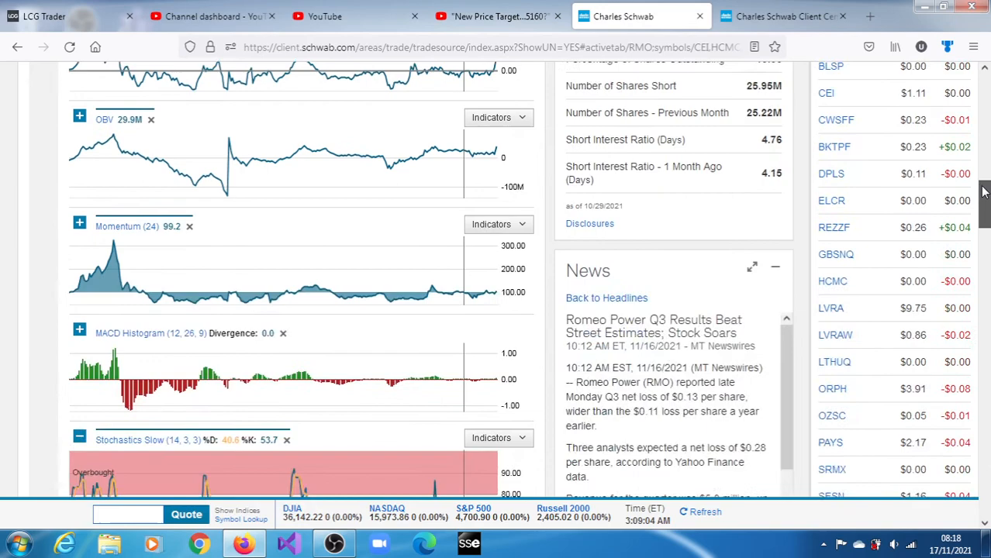
{"action": "scroll", "scroll_direction": "down", "scroll_amount": 3}
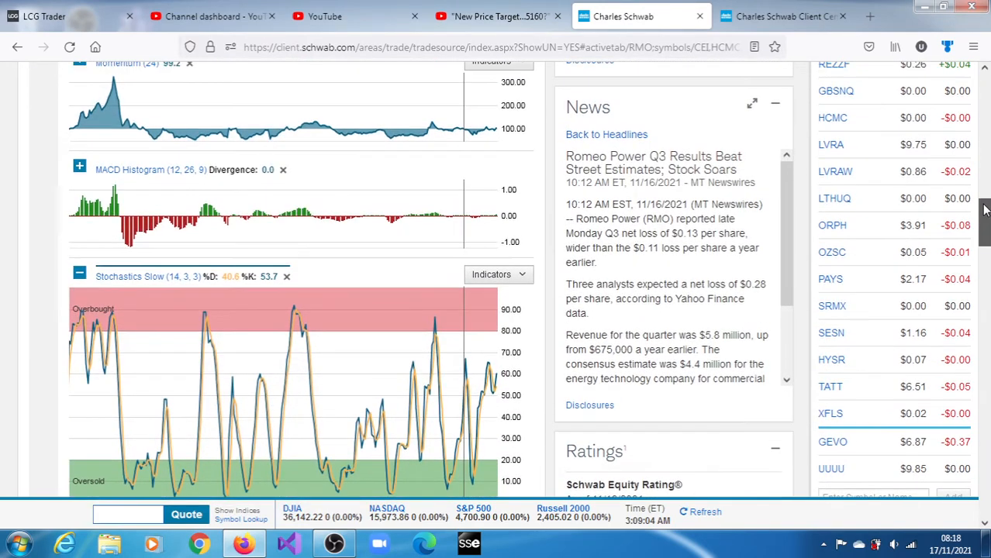
{"action": "scroll", "scroll_direction": "down", "scroll_amount": 3}
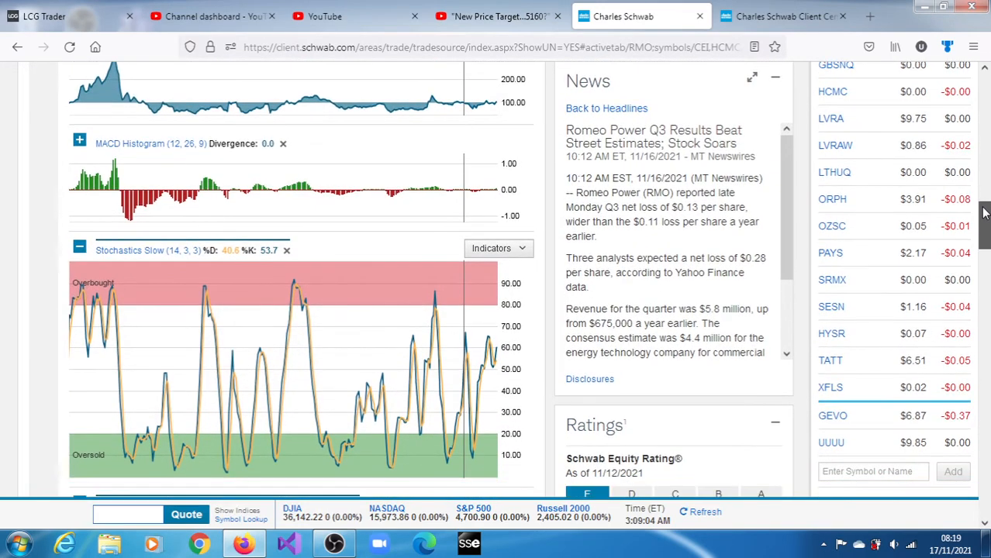
{"action": "scroll", "scroll_direction": "up", "scroll_amount": 3}
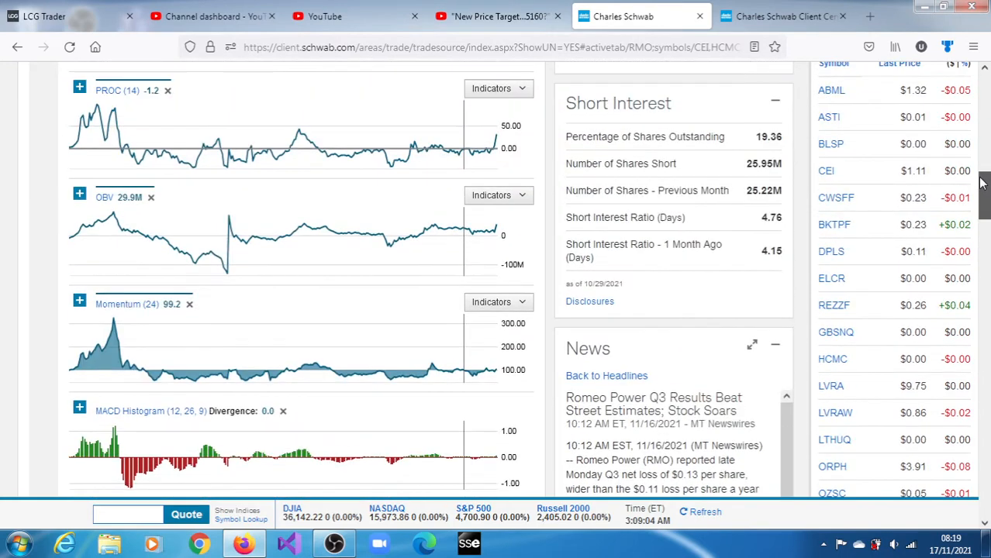
{"action": "scroll", "scroll_direction": "up", "scroll_amount": 3}
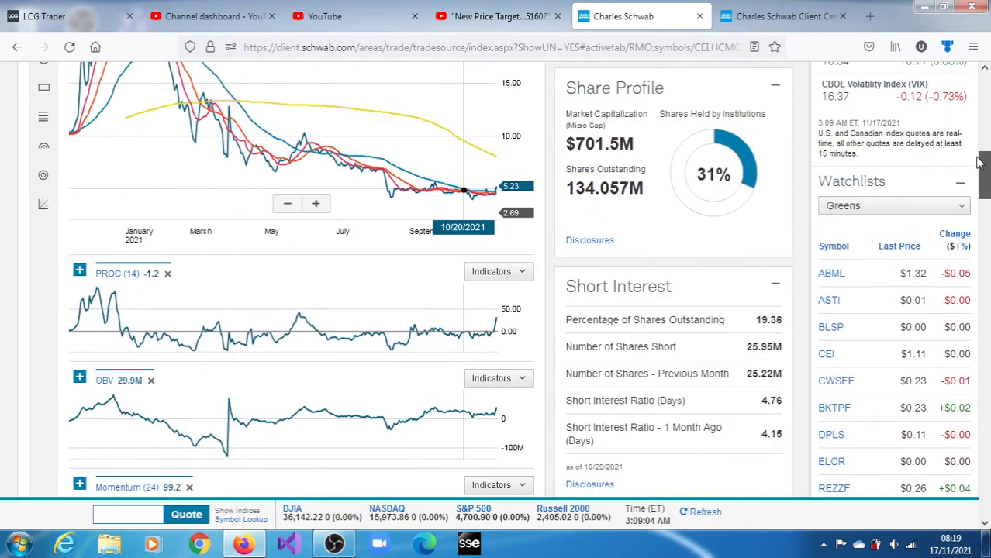
{"action": "scroll", "scroll_direction": "down", "scroll_amount": 3}
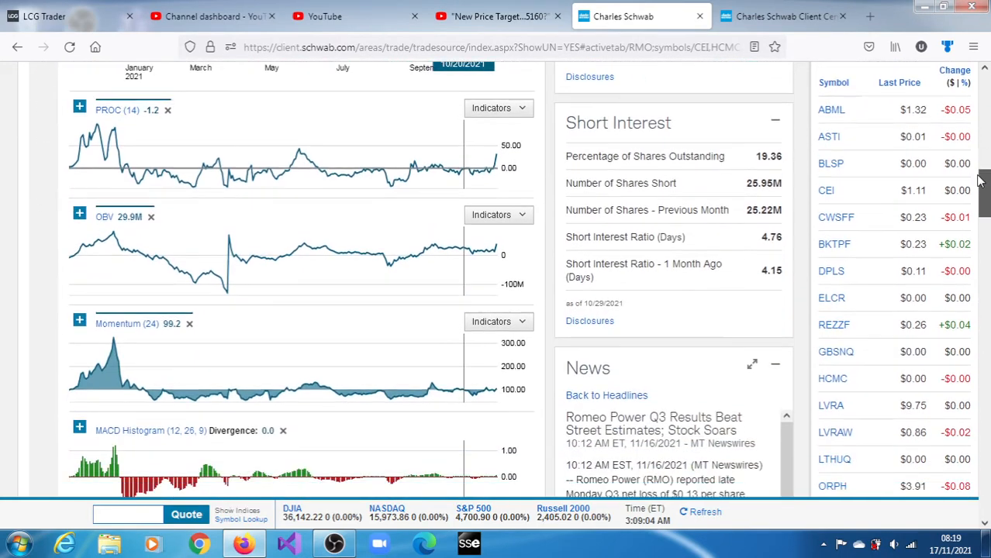
{"action": "scroll", "scroll_direction": "down", "scroll_amount": 3}
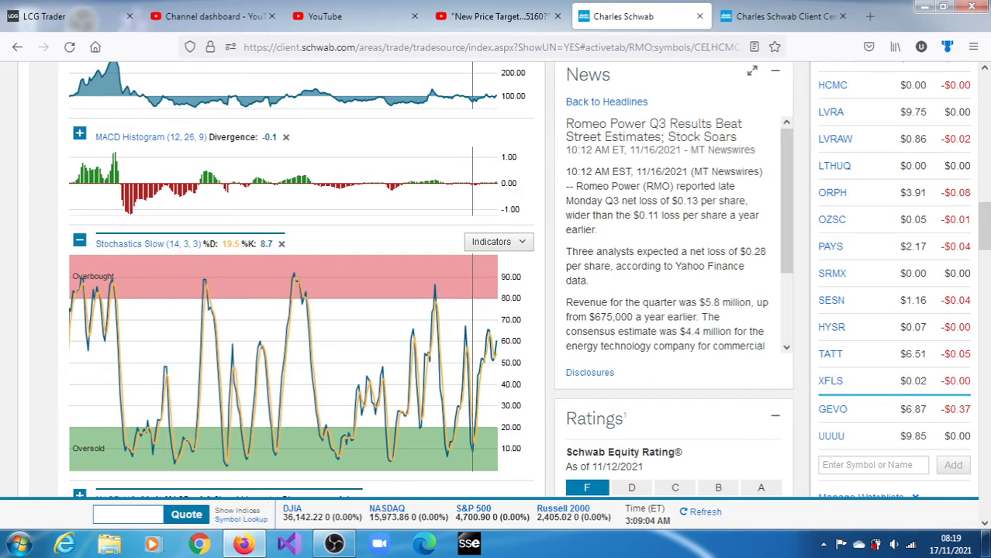
{"action": "mouse_move", "coordinate": [471, 454]}
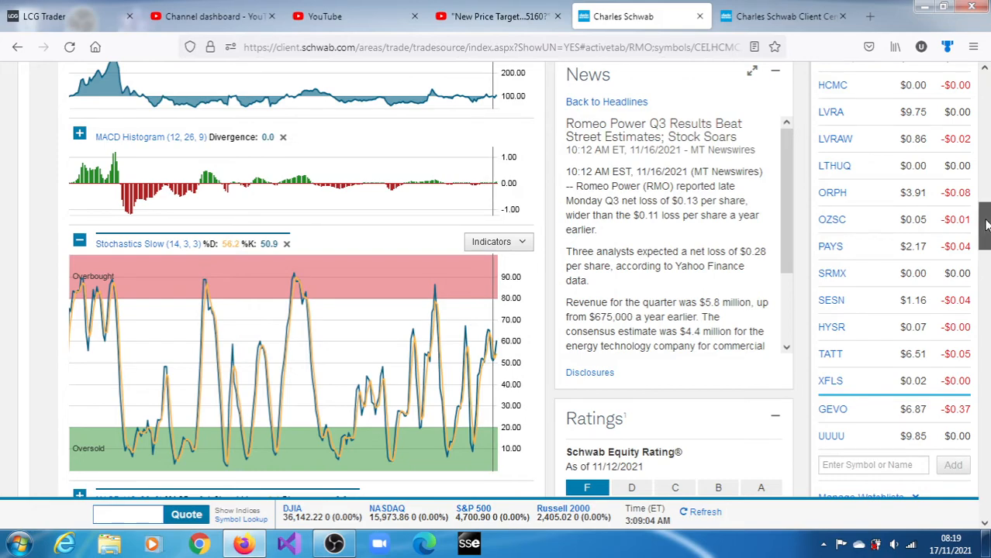
Continue past News and CFRA's Strong Sell rating to the RSI and Accumulation/Distribution panels
{"action": "scroll", "scroll_direction": "down", "scroll_amount": 3}
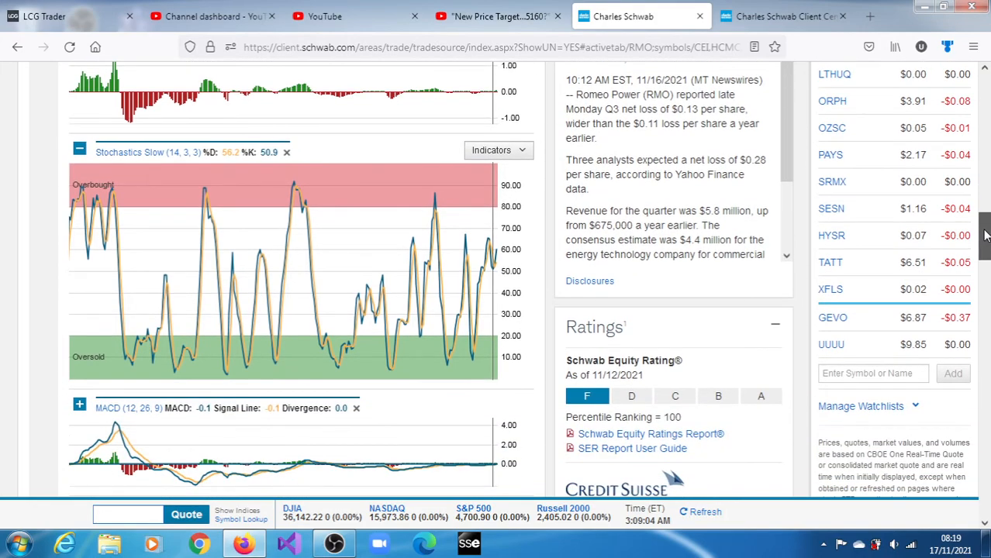
{"action": "scroll", "scroll_direction": "down", "scroll_amount": 3}
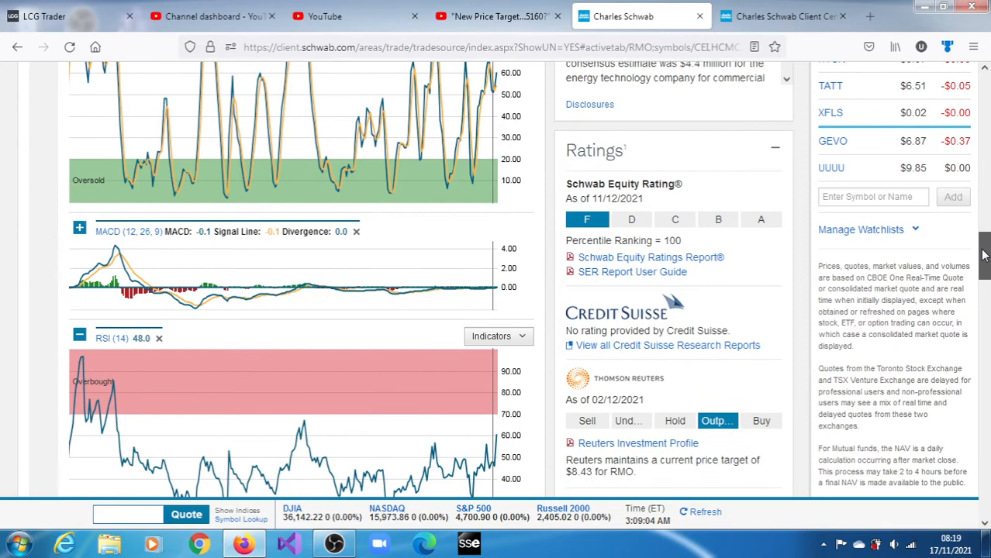
{"action": "scroll", "scroll_direction": "down", "scroll_amount": 3}
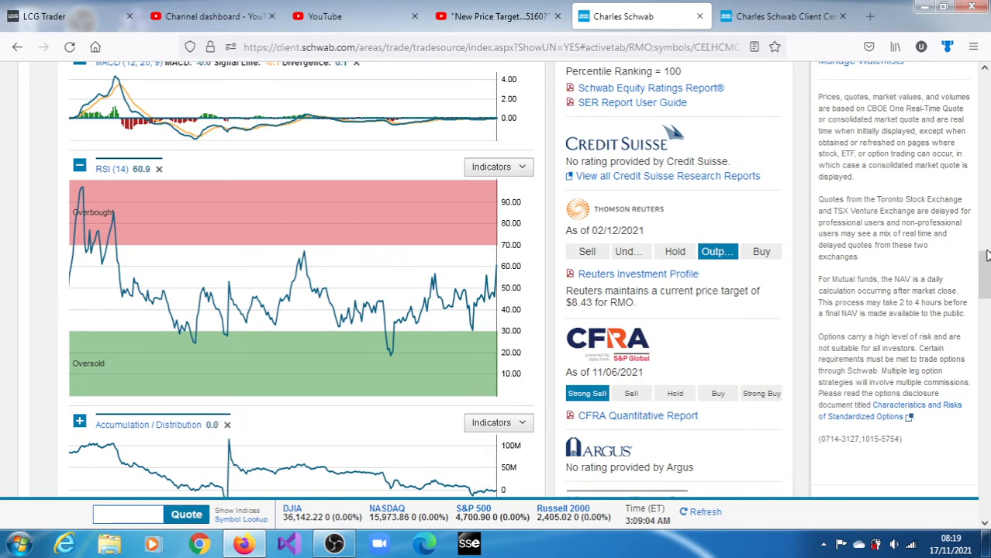
{"action": "scroll", "scroll_direction": "down", "scroll_amount": 3}
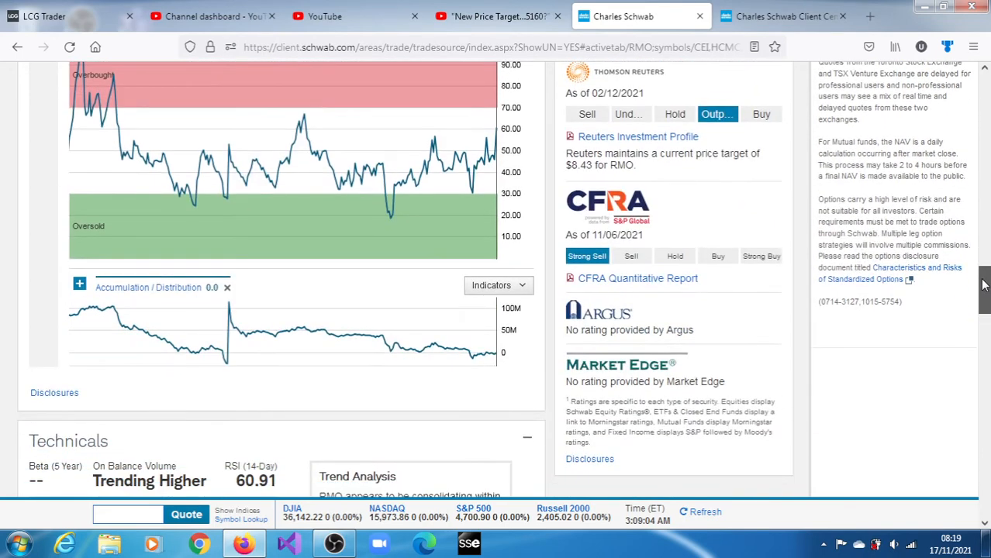
{"action": "scroll", "scroll_direction": "down", "scroll_amount": 3}
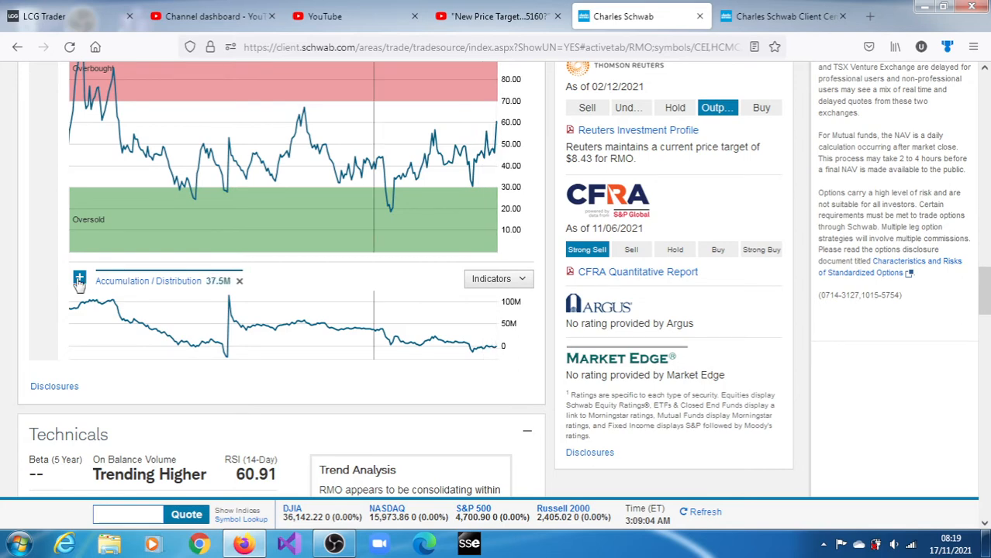
Expand the Accumulation/Distribution indicator into a full-size chart
{"action": "left_click", "coordinate": [78, 278]}
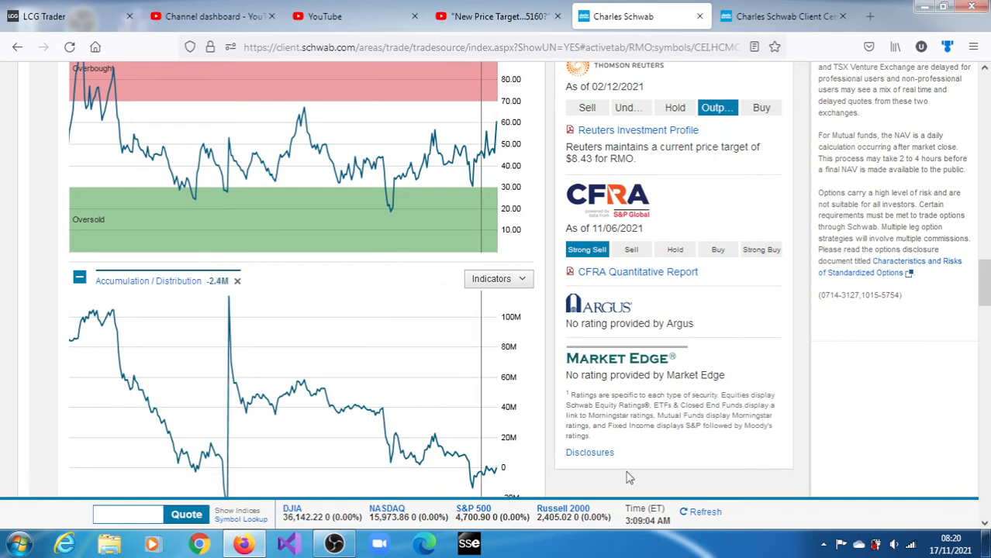
{"action": "scroll", "scroll_direction": "down", "scroll_amount": 3}
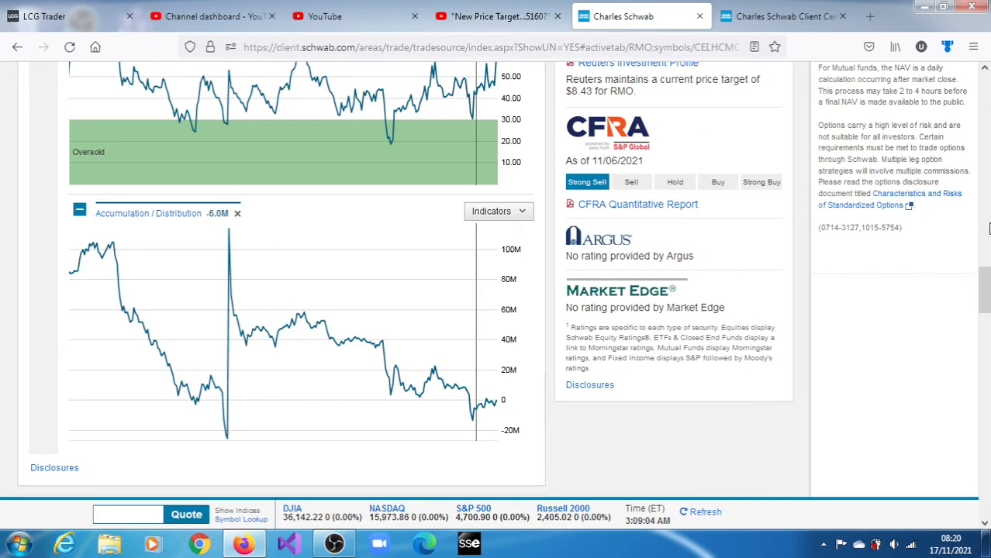
{"action": "scroll", "scroll_direction": "down", "scroll_amount": 3}
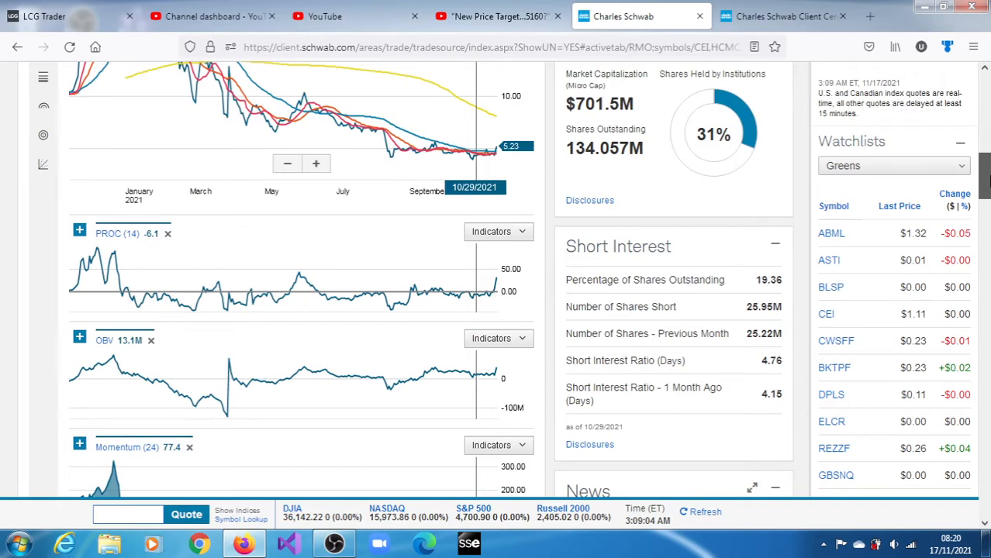
Scroll to Technicals: on-balance volume trending higher, RSI 60.91, consolidation trend
{"action": "scroll", "scroll_direction": "down", "scroll_amount": 3}
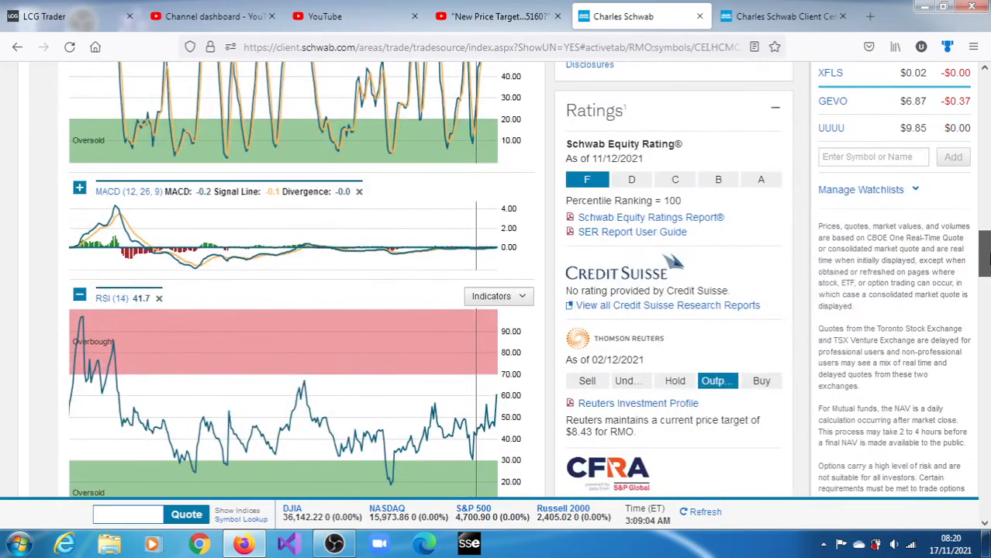
{"action": "scroll", "scroll_direction": "down", "scroll_amount": 3}
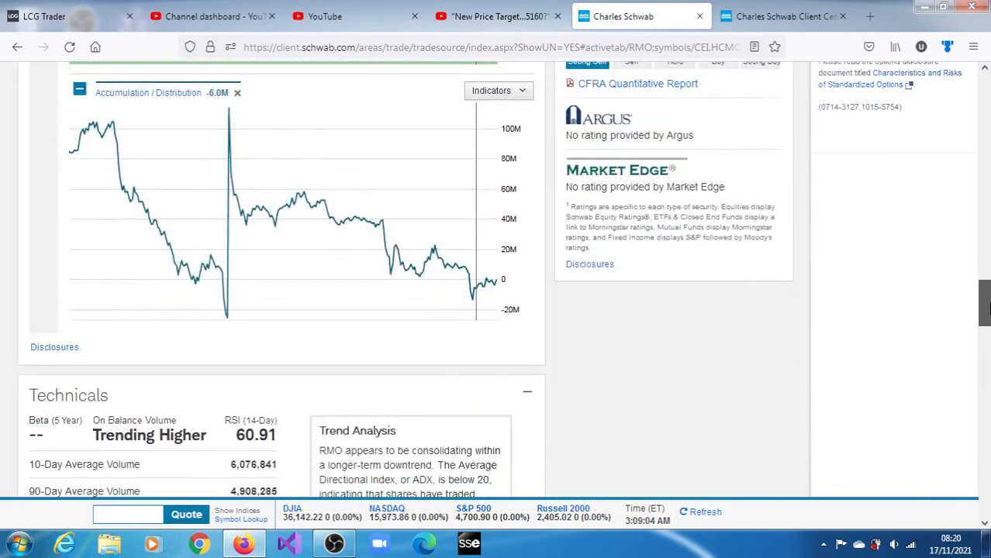
{"action": "scroll", "scroll_direction": "up", "scroll_amount": 3}
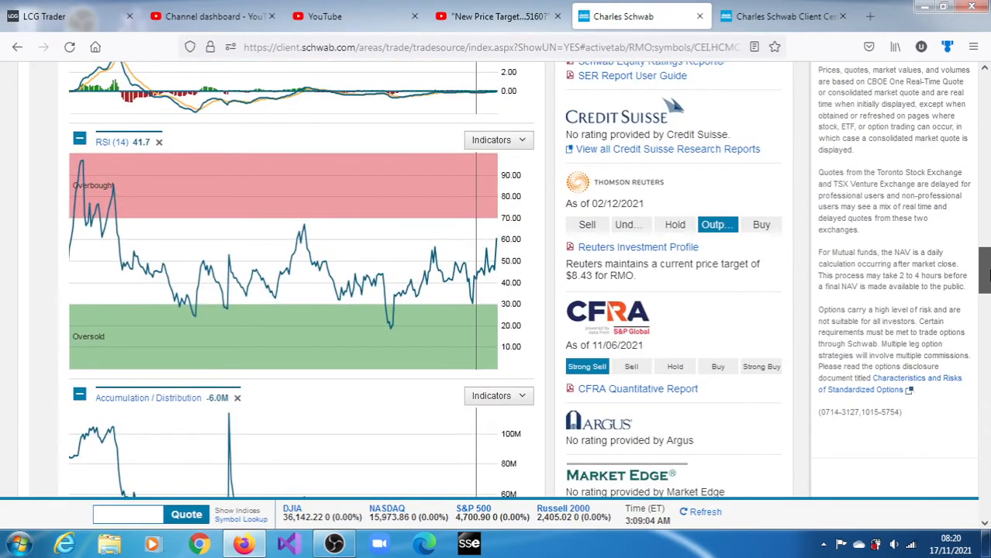
{"action": "scroll", "scroll_direction": "down", "scroll_amount": 3}
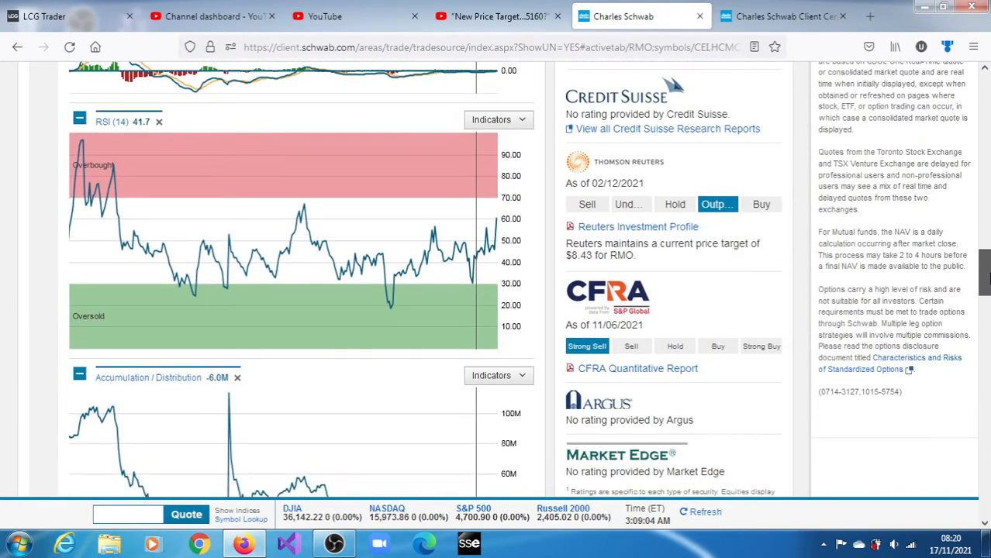
{"action": "scroll", "scroll_direction": "down", "scroll_amount": 3}
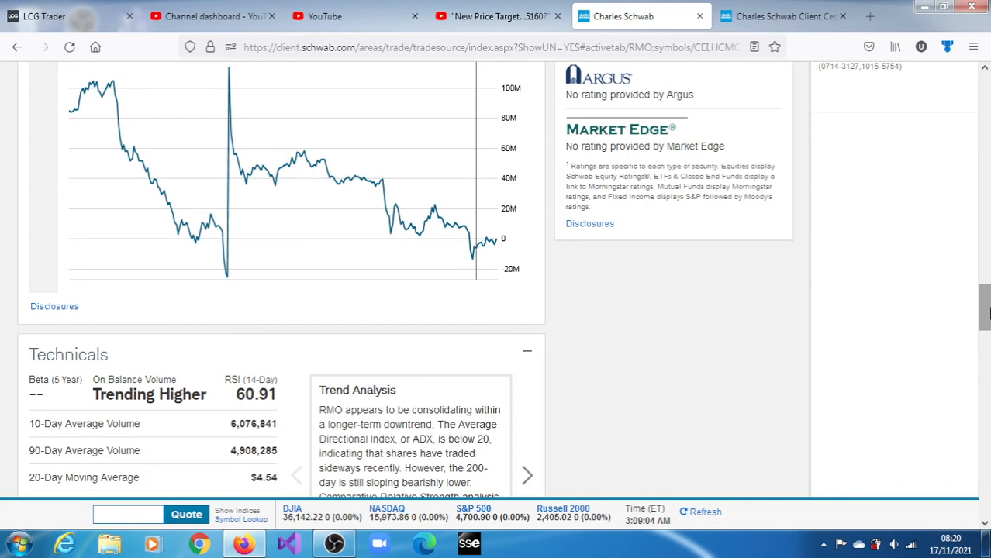
Page the Technicals card from Trend Analysis to the strongly bullish Momentum summary
{"action": "scroll", "scroll_direction": "down", "scroll_amount": 3}
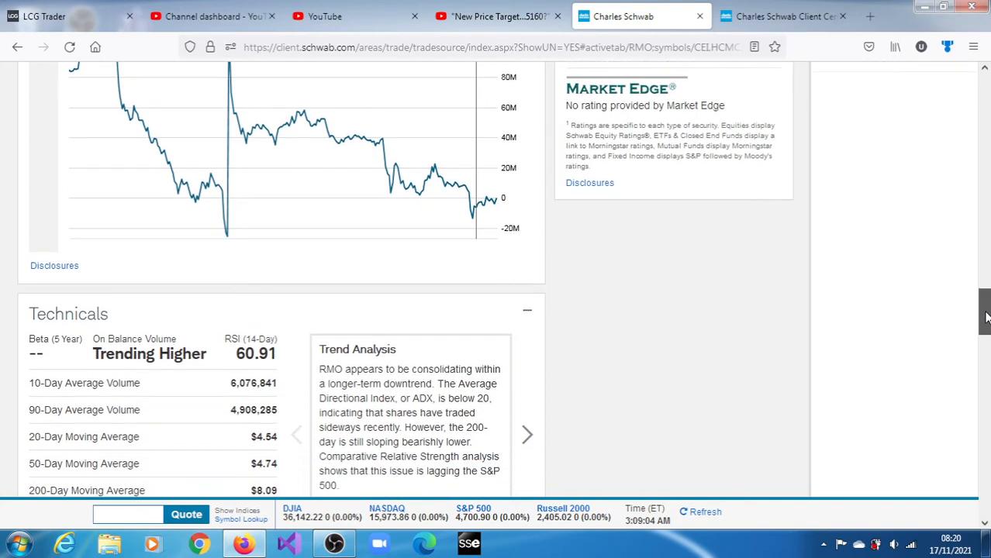
{"action": "scroll", "scroll_direction": "down", "scroll_amount": 3}
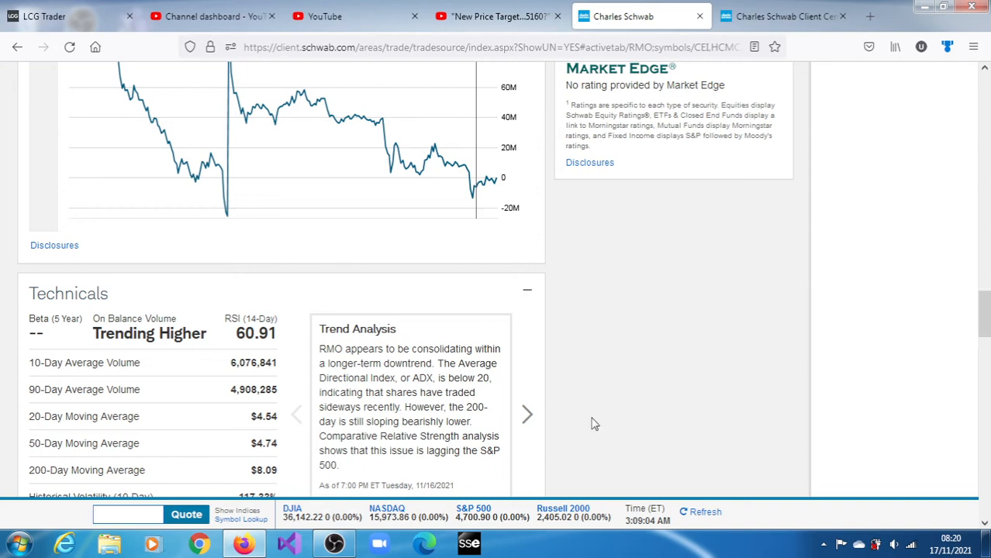
{"action": "mouse_move", "coordinate": [527, 415]}
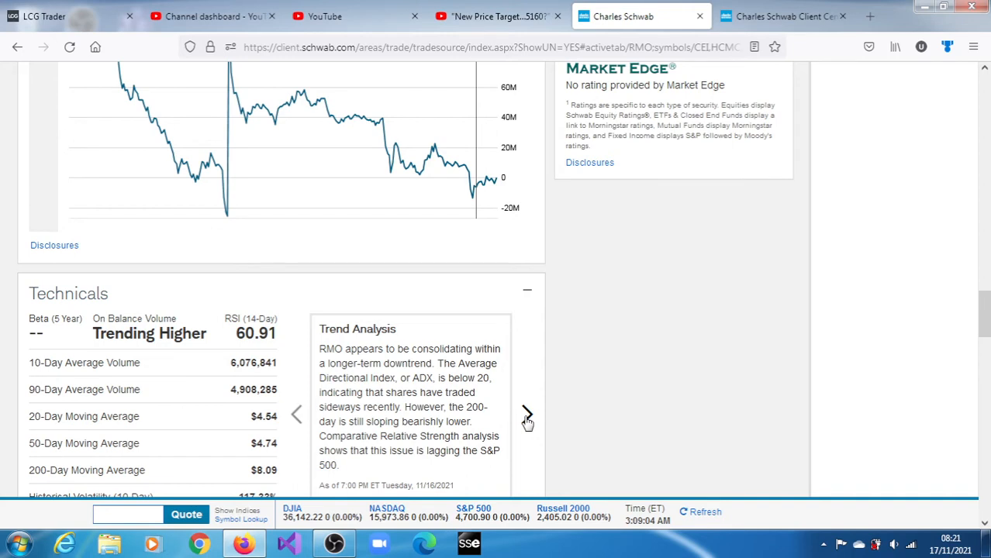
{"action": "left_click", "coordinate": [527, 415]}
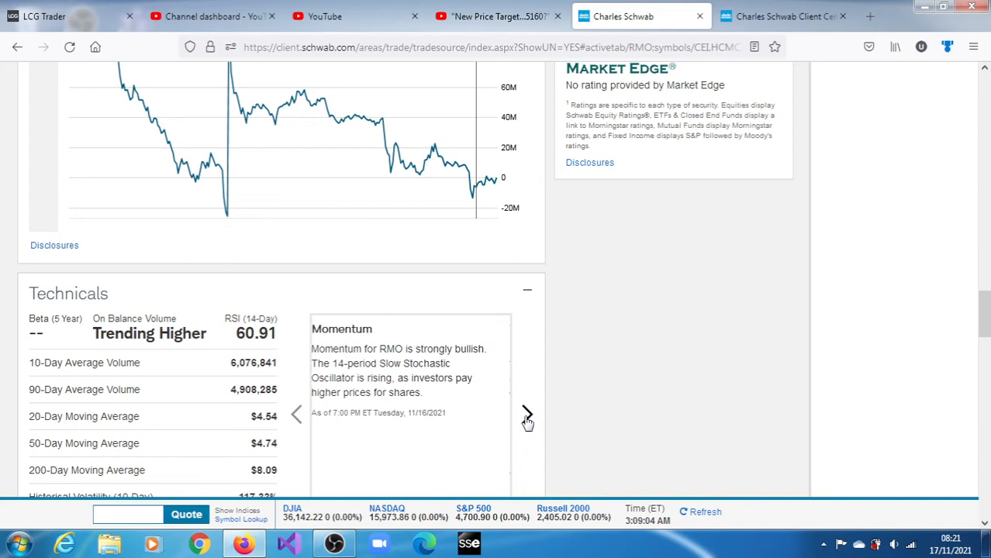
{"action": "left_click", "coordinate": [526, 415]}
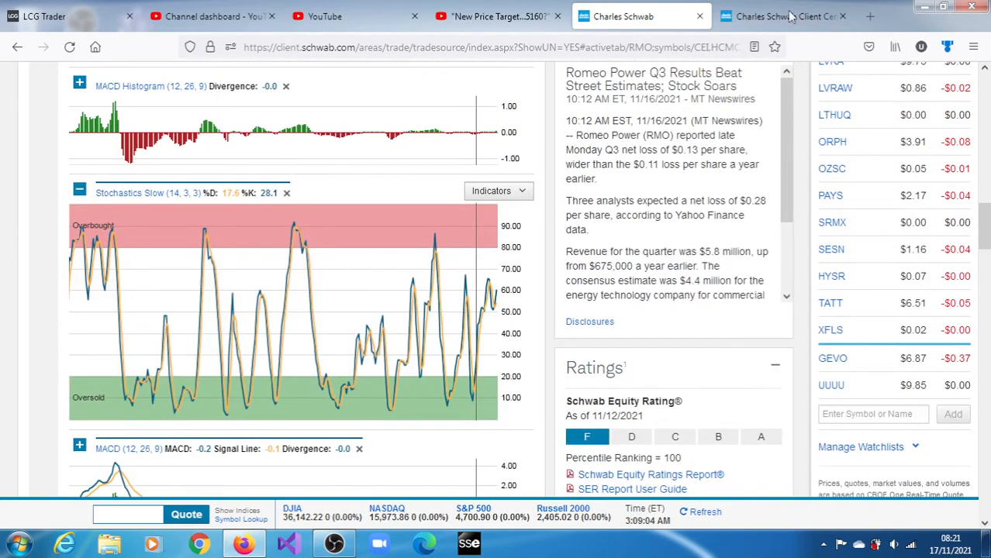
Switch to the Client Center tab showing RMO's November 16 intraday chart
{"action": "left_click", "coordinate": [789, 16]}
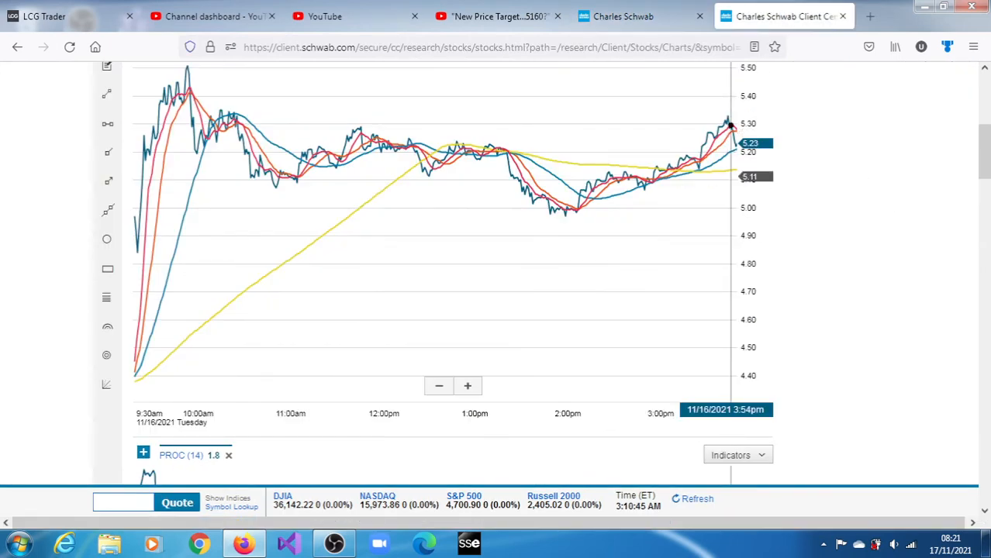
{"action": "mouse_move", "coordinate": [701, 146]}
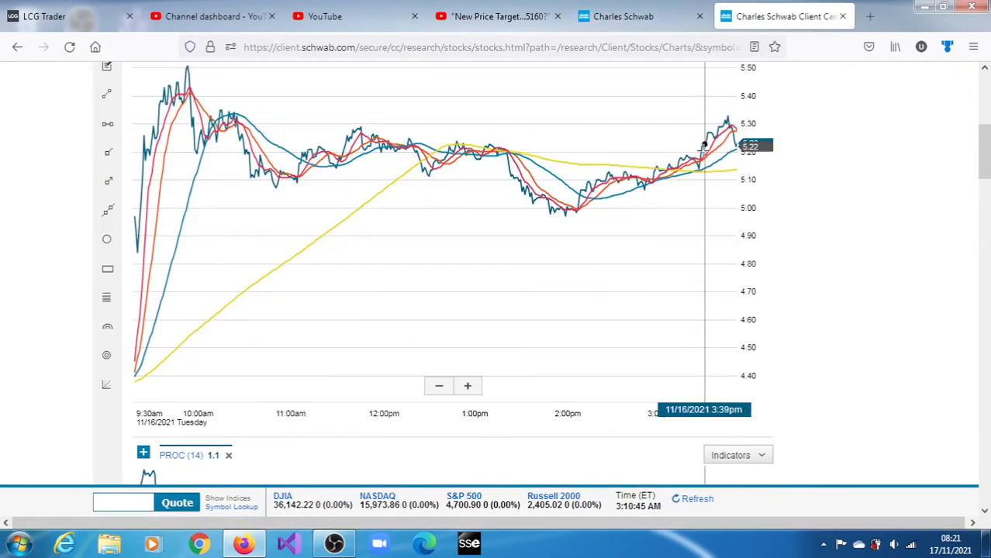
{"action": "mouse_move", "coordinate": [684, 159]}
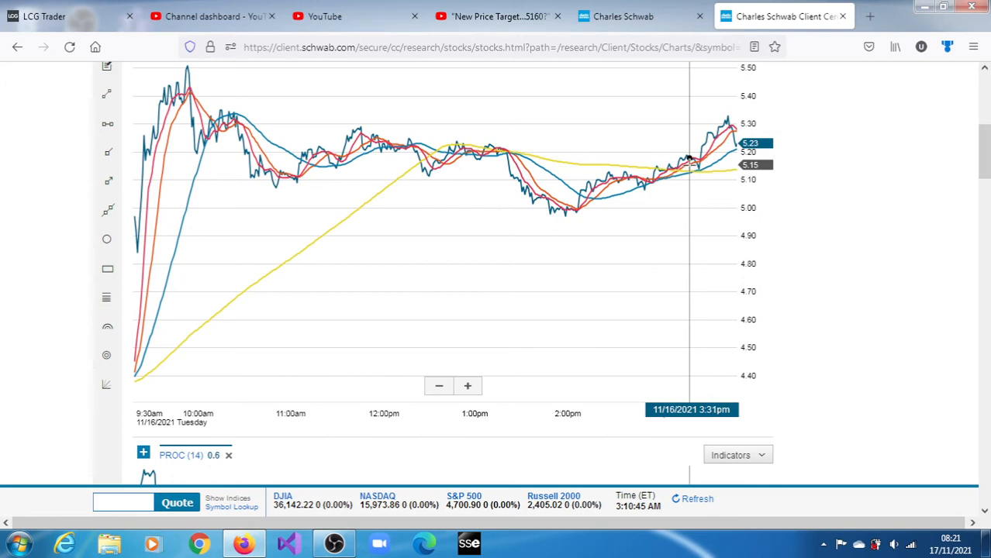
{"action": "mouse_move", "coordinate": [601, 182]}
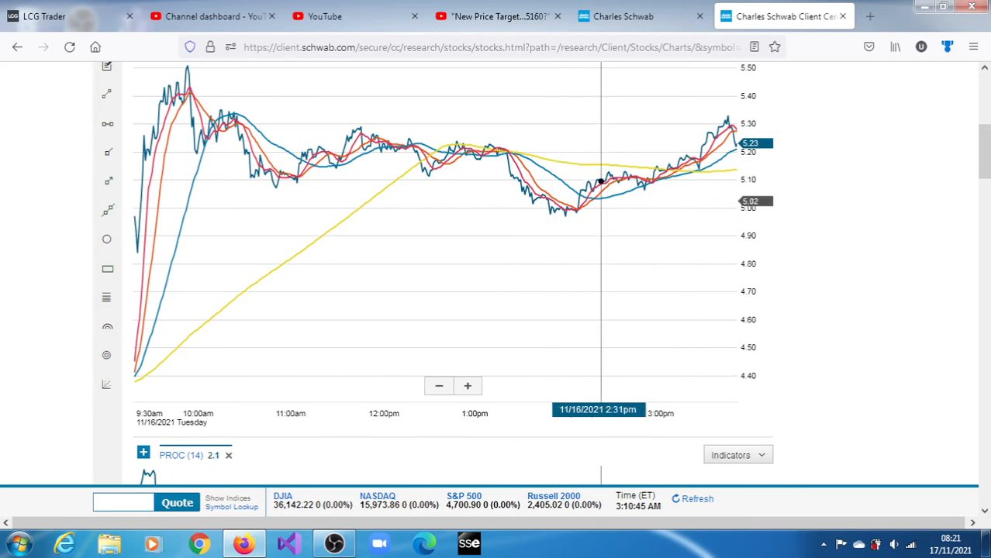
{"action": "mouse_move", "coordinate": [722, 124]}
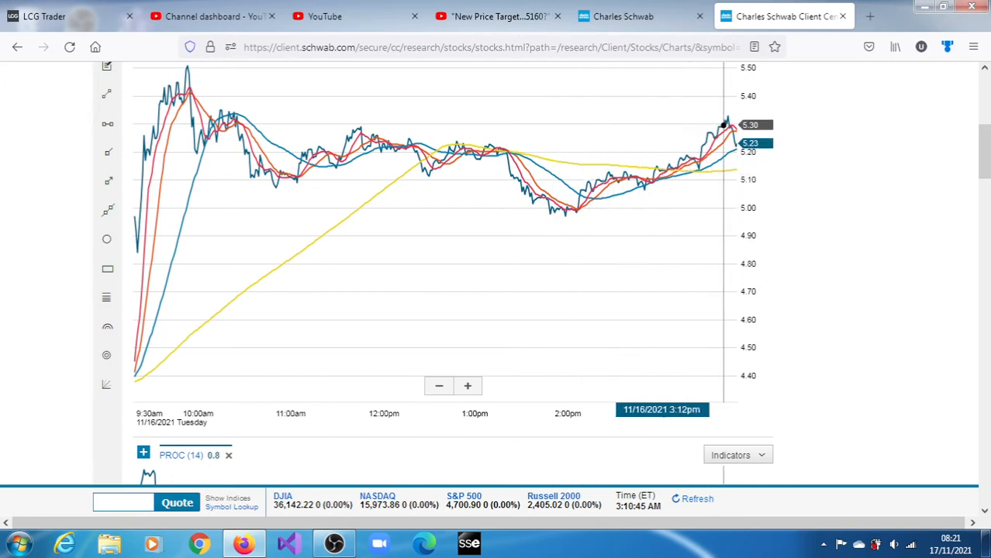
{"action": "mouse_move", "coordinate": [727, 116]}
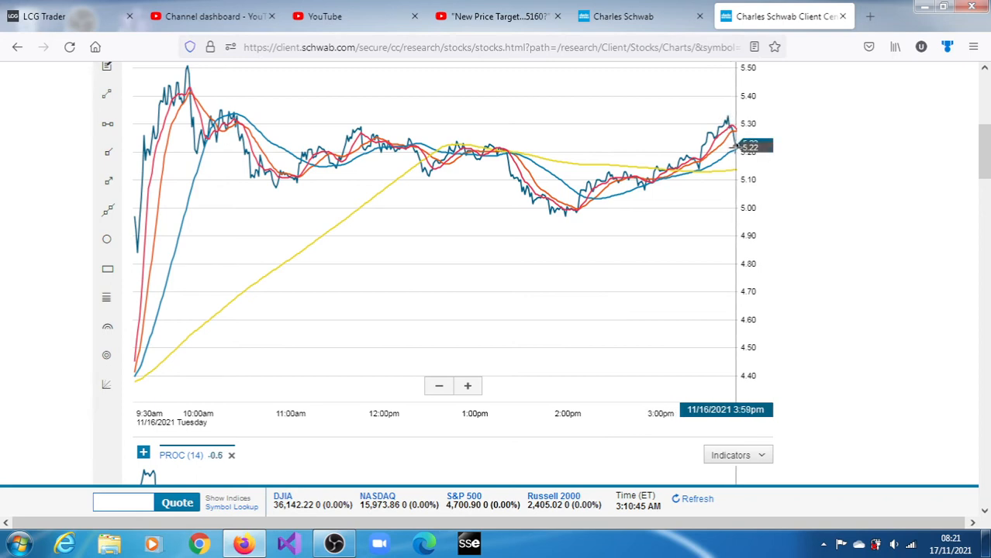
{"action": "mouse_move", "coordinate": [438, 161]}
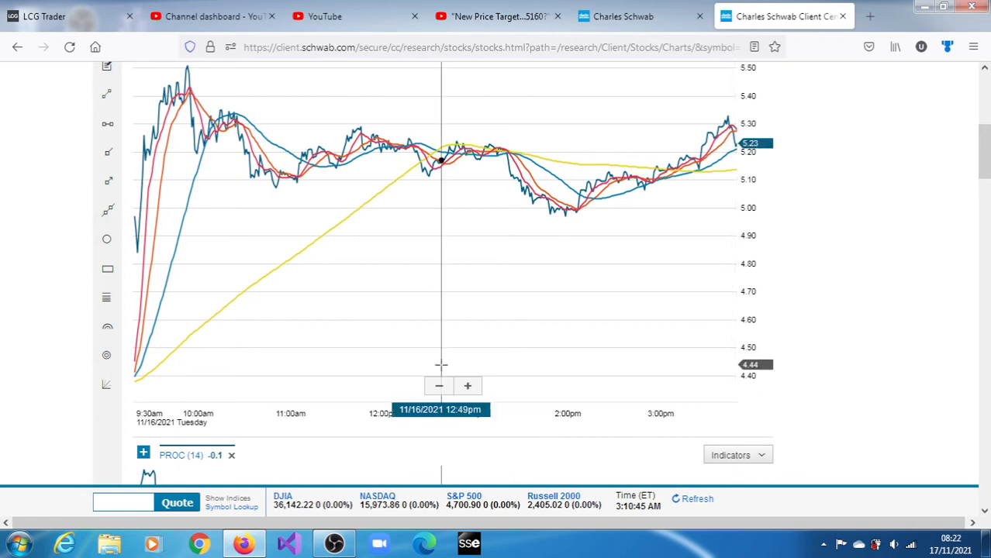
Launch Calculator, compute 0.11 × 2.618 = 0.28798, and return to the Schwab page
{"action": "left_click", "coordinate": [14, 552]}
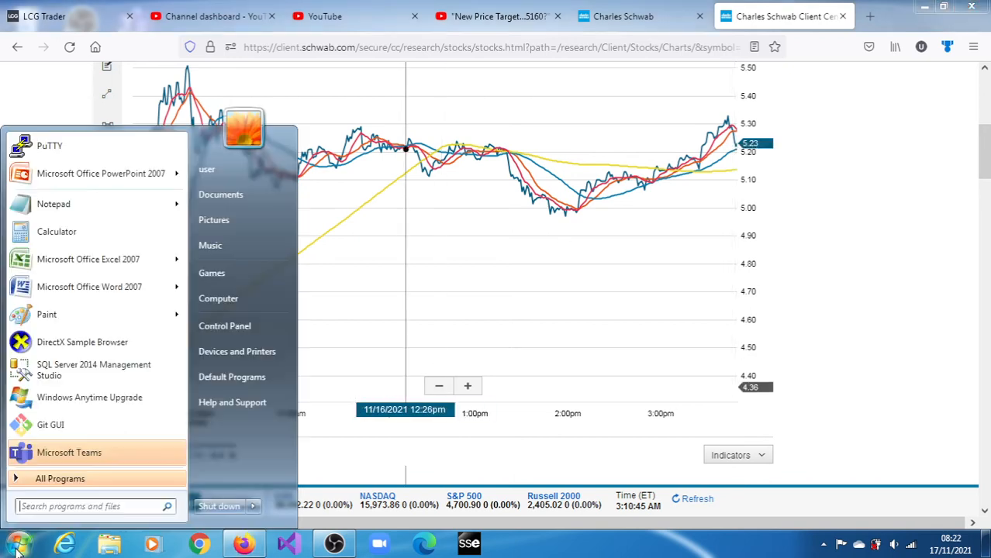
{"action": "mouse_move", "coordinate": [84, 232]}
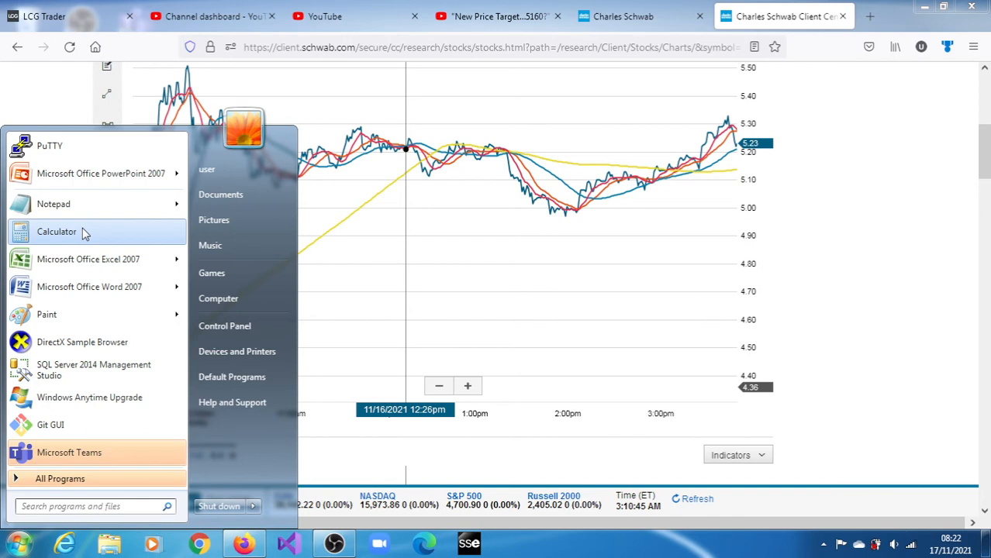
{"action": "left_click", "coordinate": [55, 231]}
{"action": "type", "text": "0.11"}
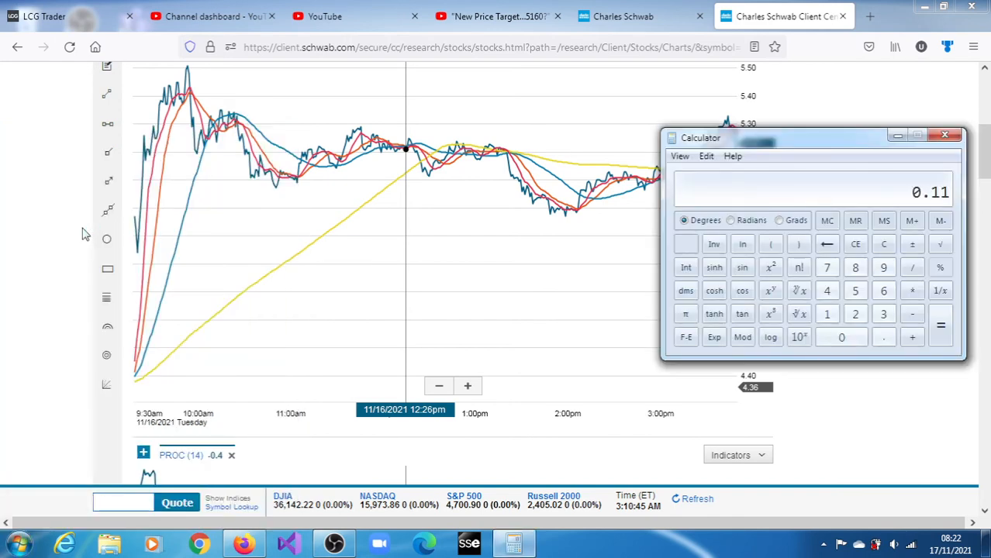
{"action": "mouse_move", "coordinate": [592, 186]}
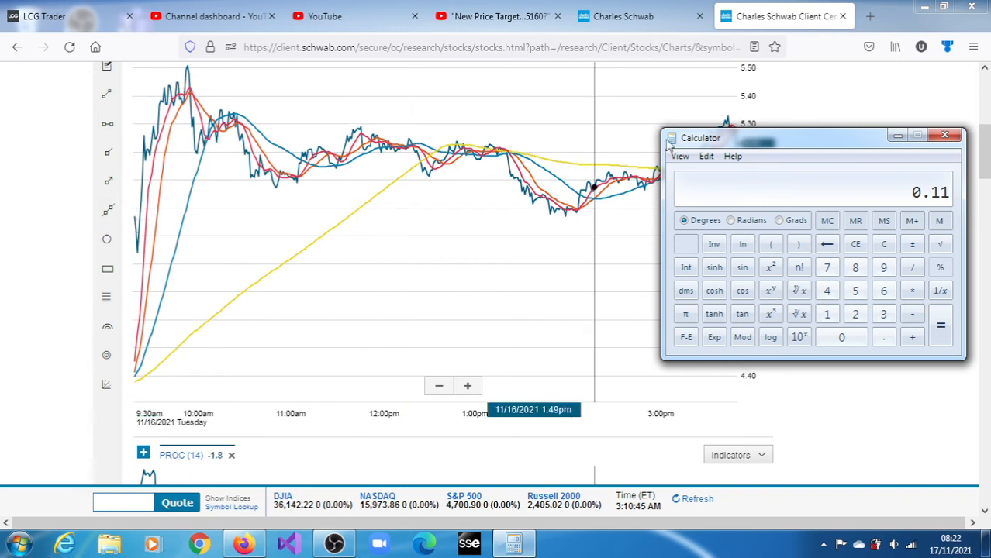
{"action": "left_click", "coordinate": [912, 291]}
{"action": "type", "text": "2.618"}
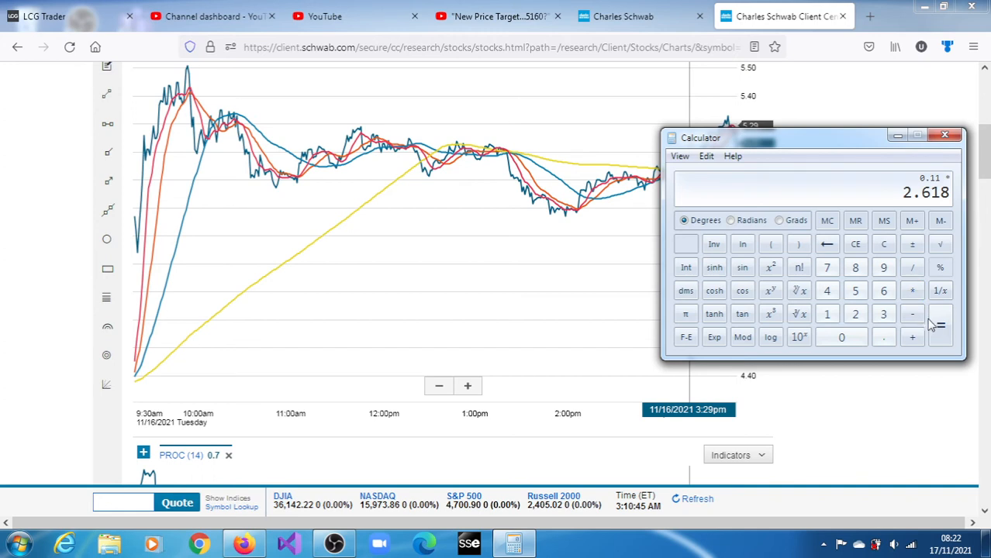
{"action": "left_click", "coordinate": [938, 327]}
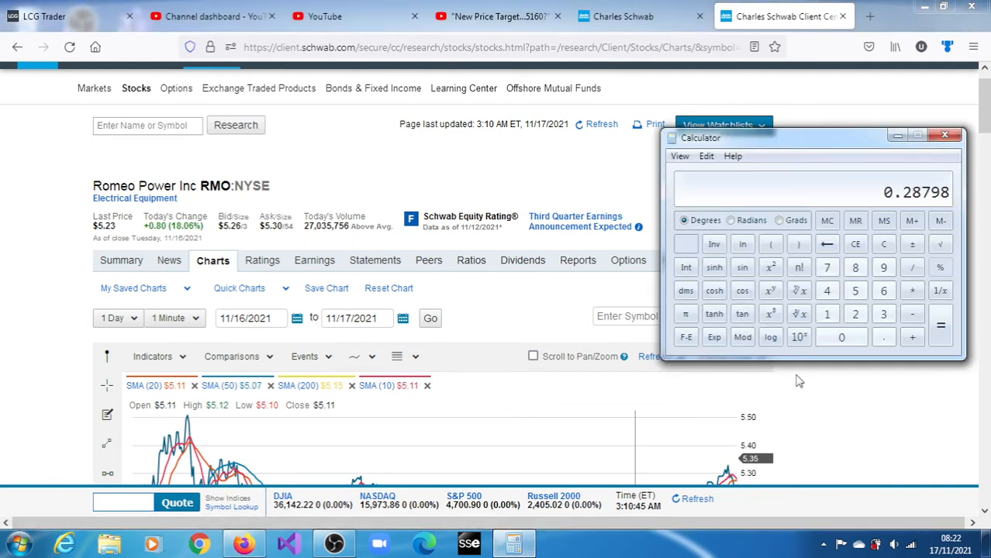
{"action": "left_click", "coordinate": [911, 338]}
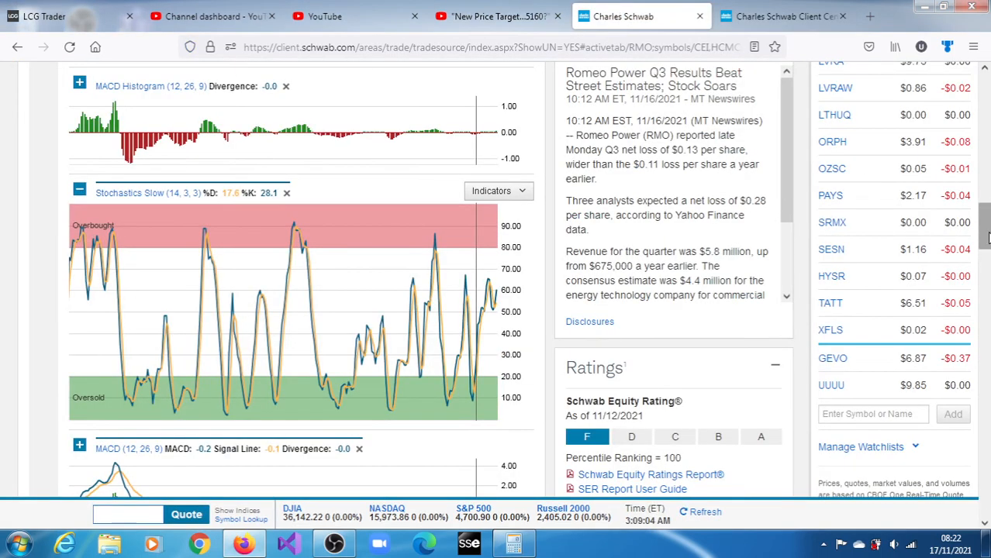
Scroll RMO's quote page down to the yearly chart and share profile
{"action": "scroll", "scroll_direction": "down", "scroll_amount": 3}
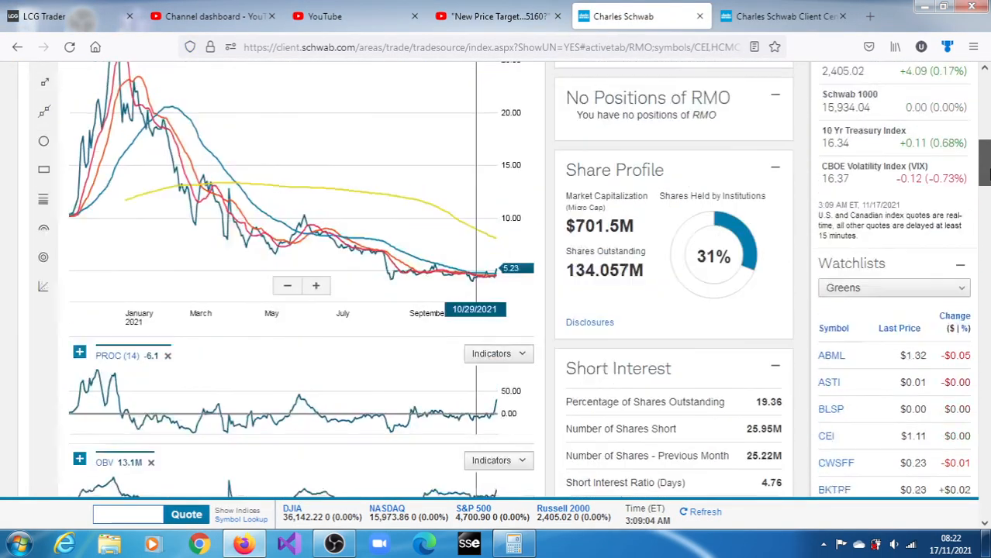
{"action": "scroll", "scroll_direction": "down", "scroll_amount": 3}
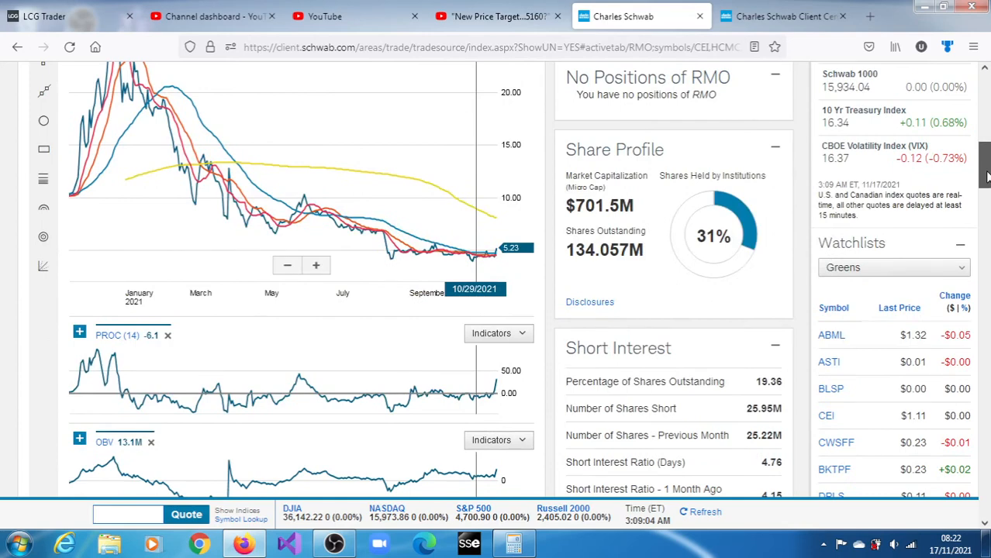
{"action": "mouse_move", "coordinate": [472, 260]}
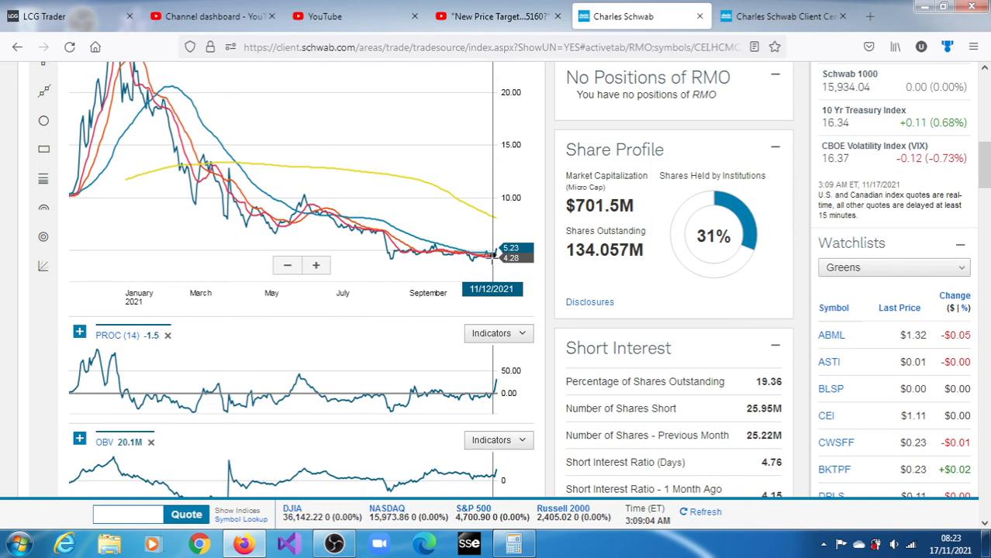
{"action": "mouse_move", "coordinate": [465, 249]}
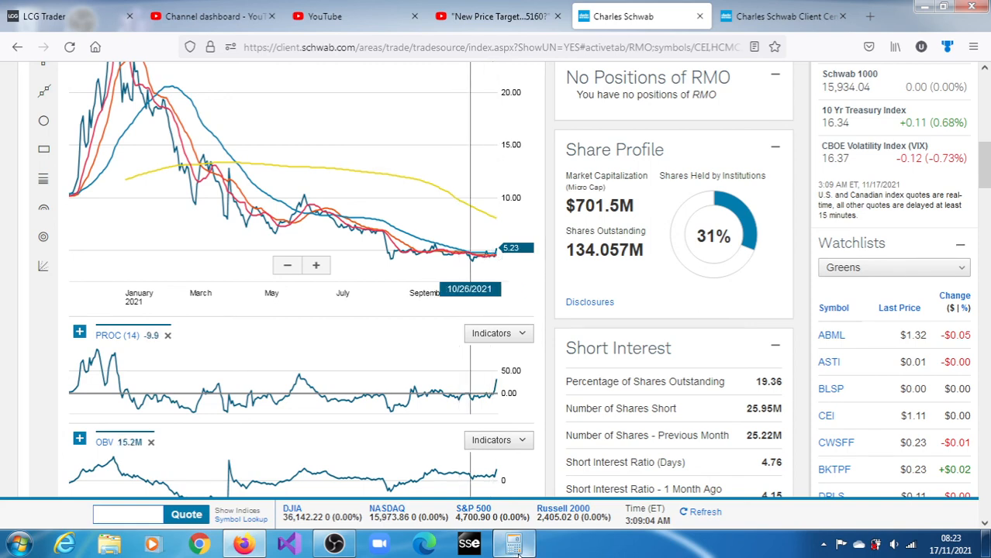
{"action": "left_click", "coordinate": [511, 542]}
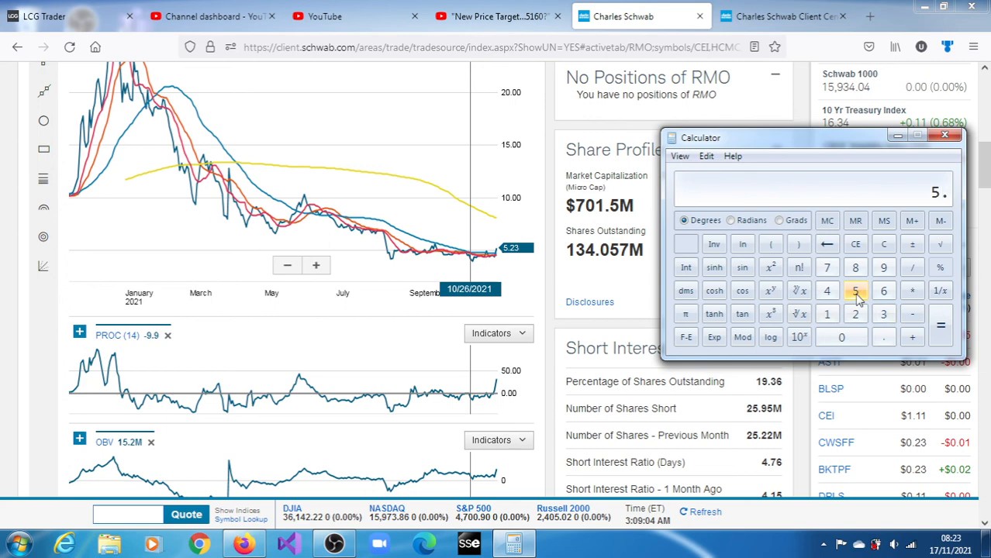
Calculate the 7.28968 target (0.76 × 2.618 + 5.3) and return to RMO's quote page
{"action": "left_click", "coordinate": [855, 337]}
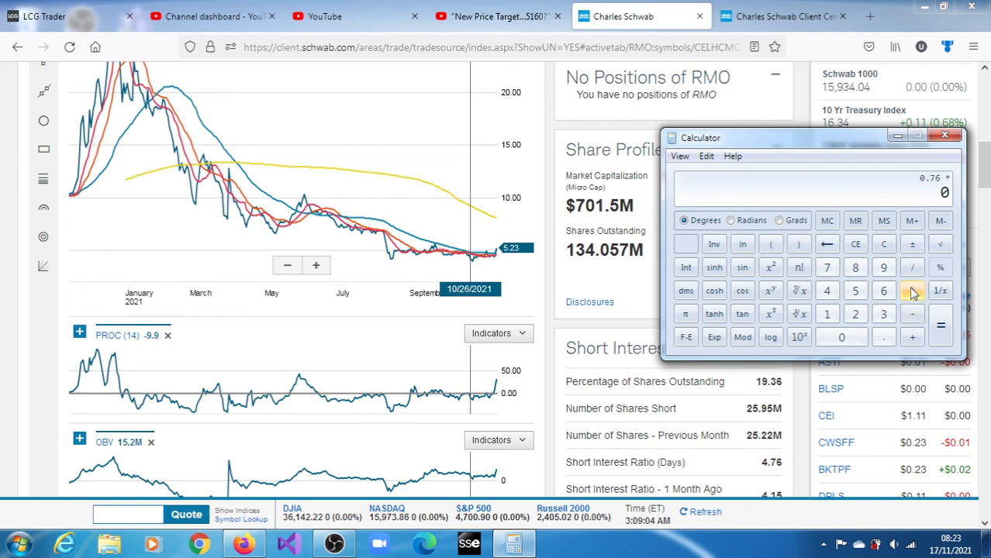
{"action": "left_click", "coordinate": [854, 313]}
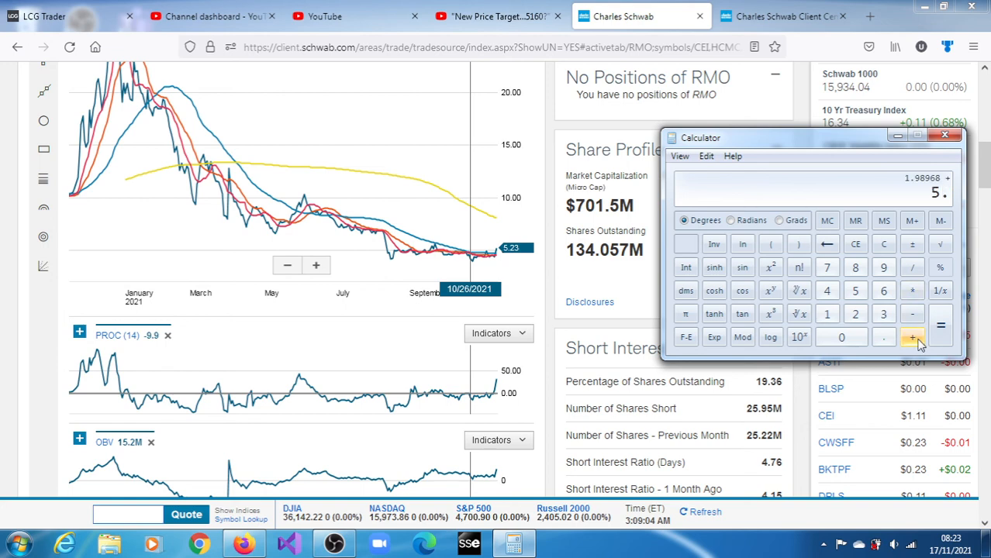
{"action": "left_click", "coordinate": [916, 337]}
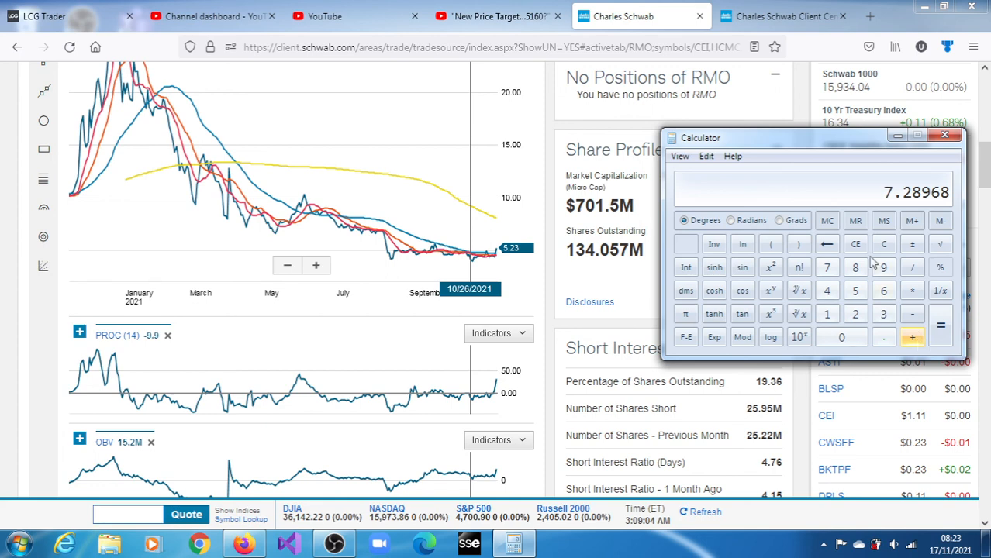
{"action": "left_click", "coordinate": [943, 137]}
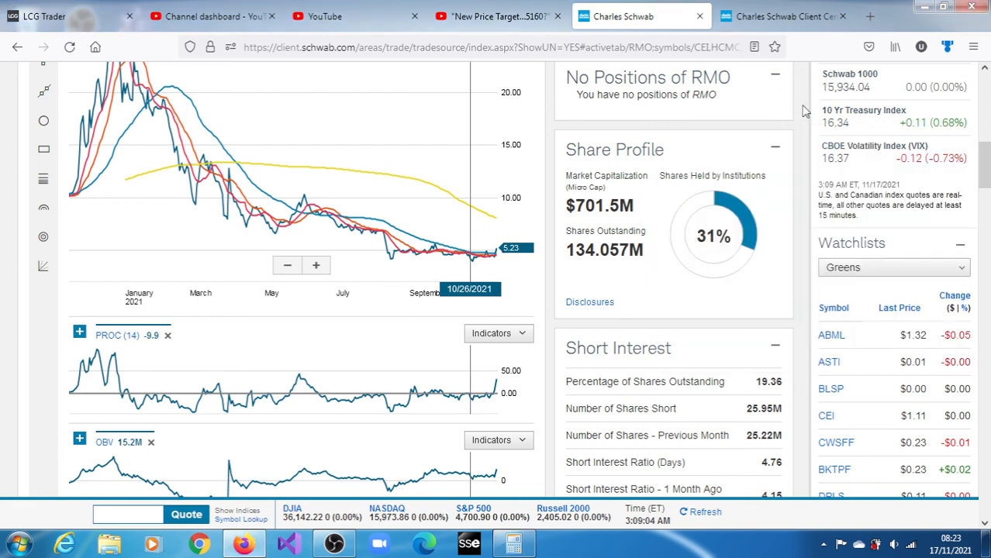
{"action": "mouse_move", "coordinate": [805, 296]}
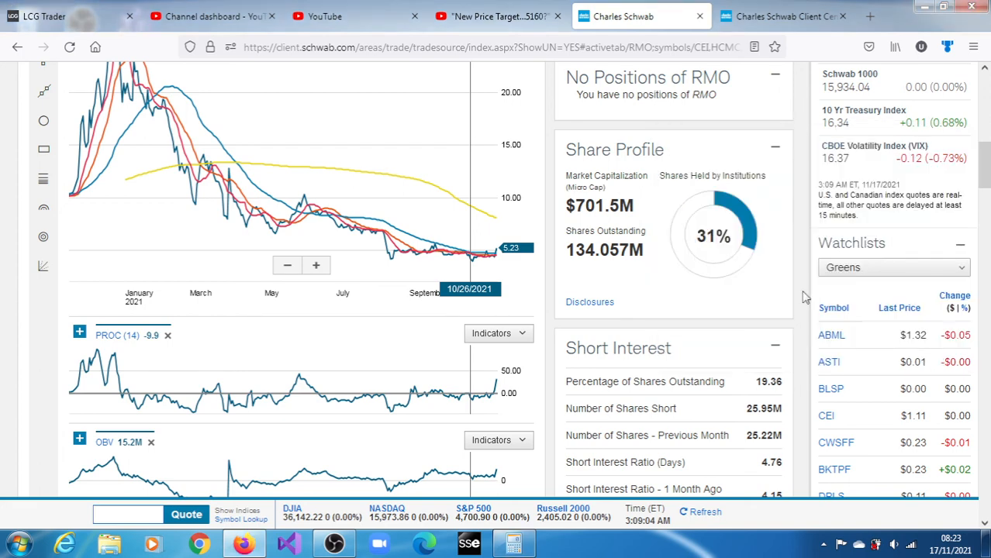
{"action": "left_click", "coordinate": [824, 541]}
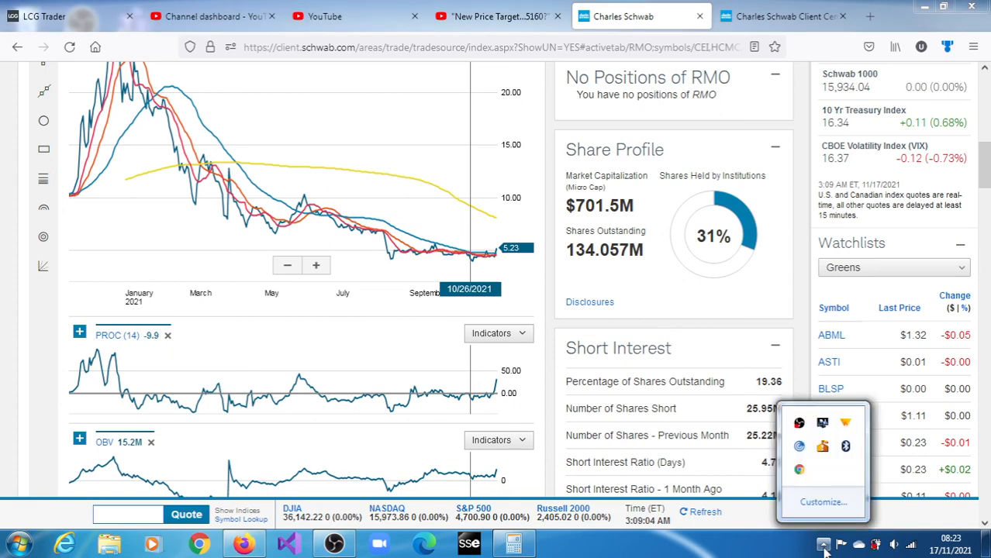